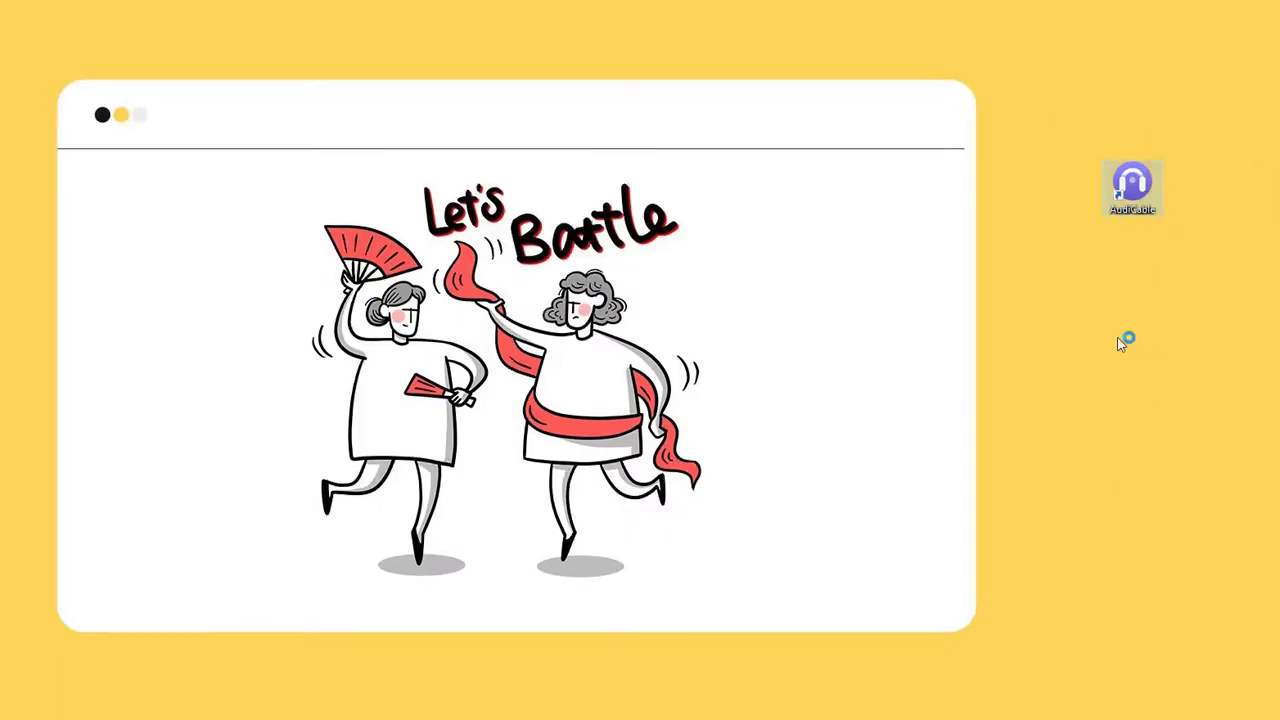
pyautogui.moveTo(1109, 381)
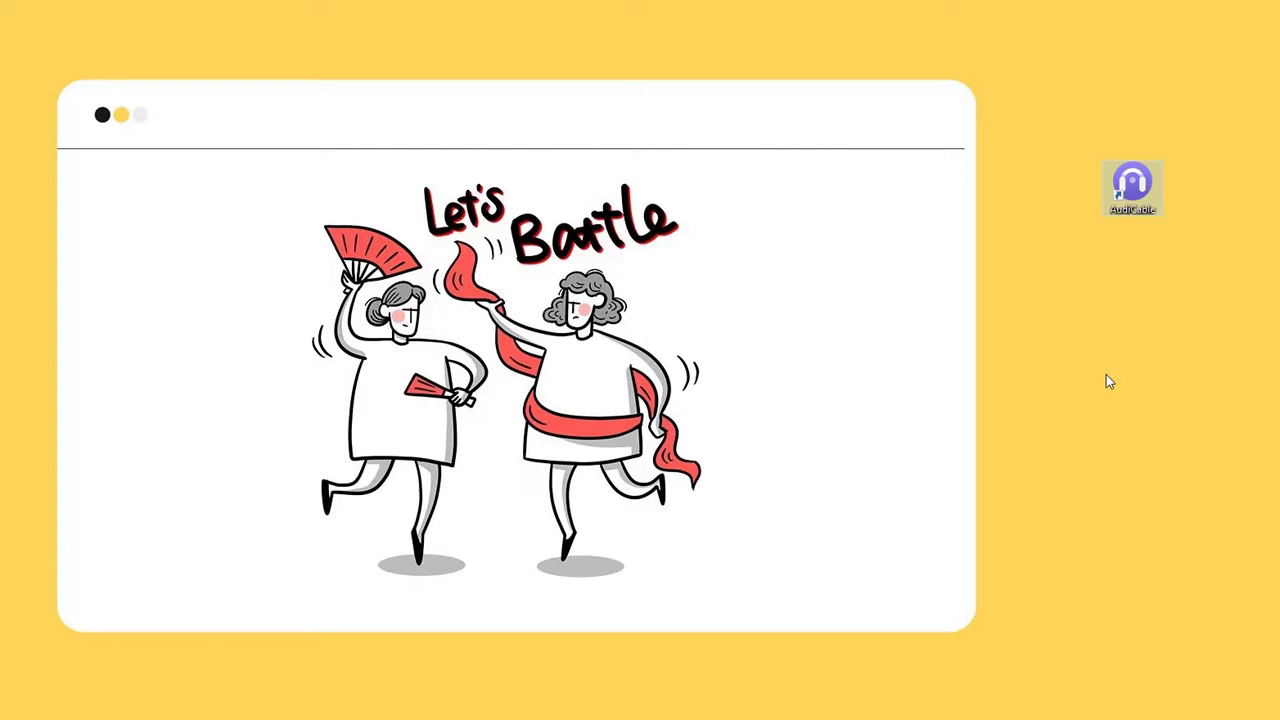
# Step: Launch AudiCable Audio Recorder from its desktop shortcut
pyautogui.doubleClick(1132, 188)
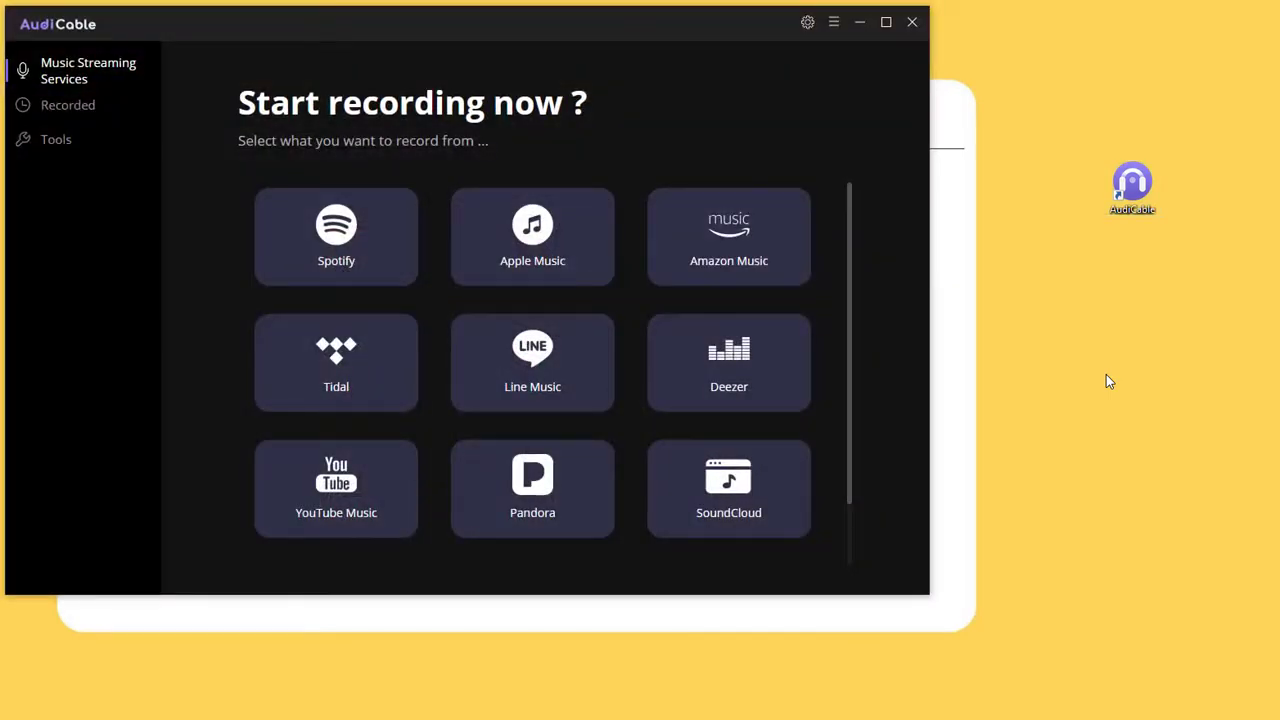
pyautogui.moveTo(320, 175)
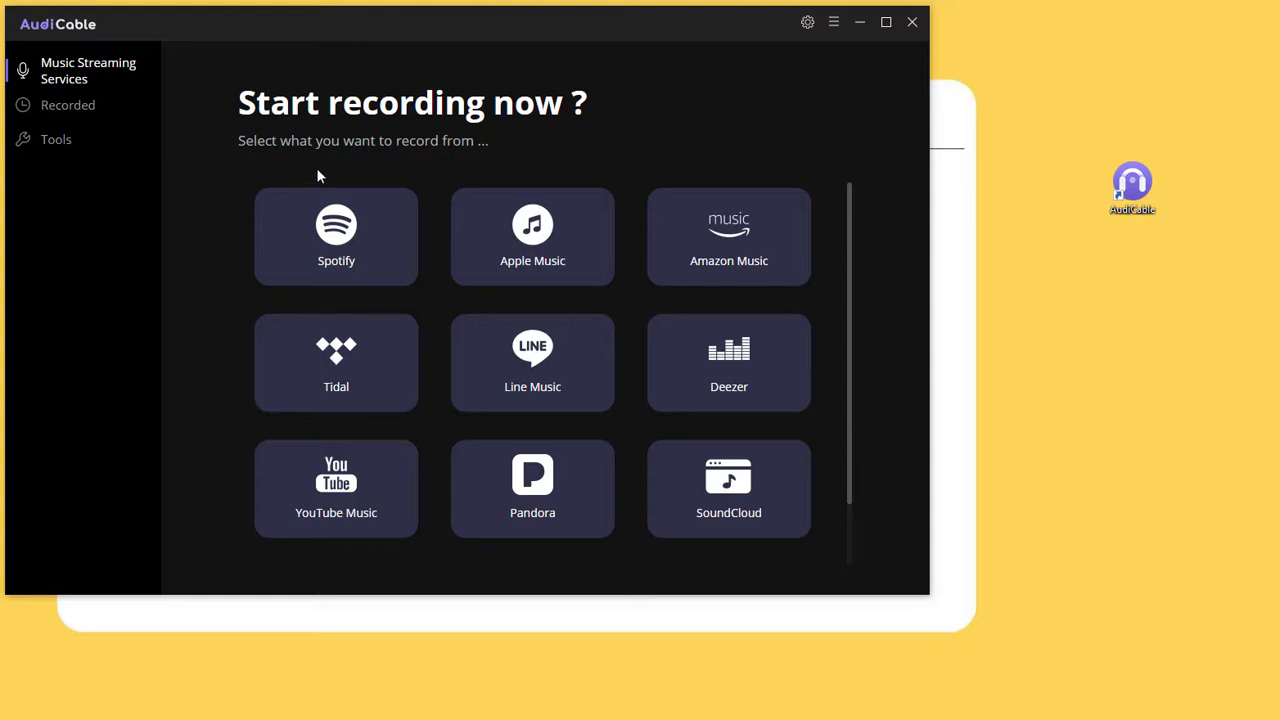
pyautogui.moveTo(323, 170)
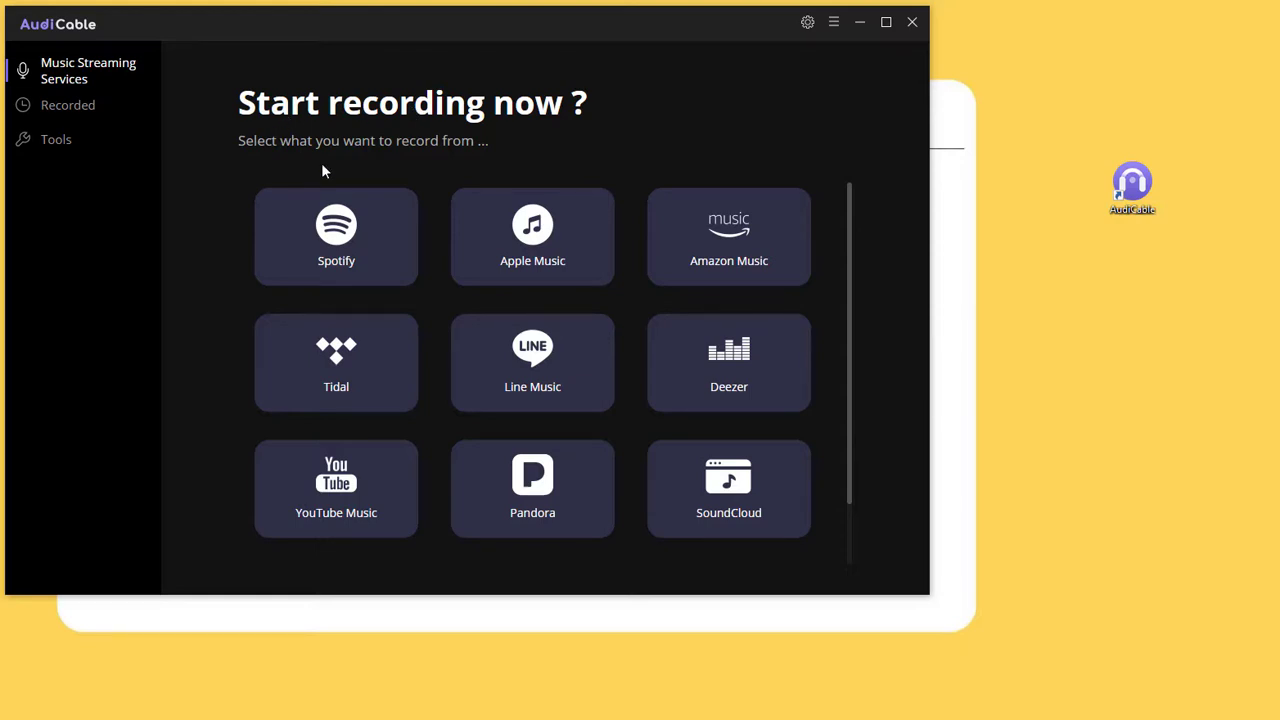
# Step: Pick Spotify as the recording source to open its web player
pyautogui.click(336, 236)
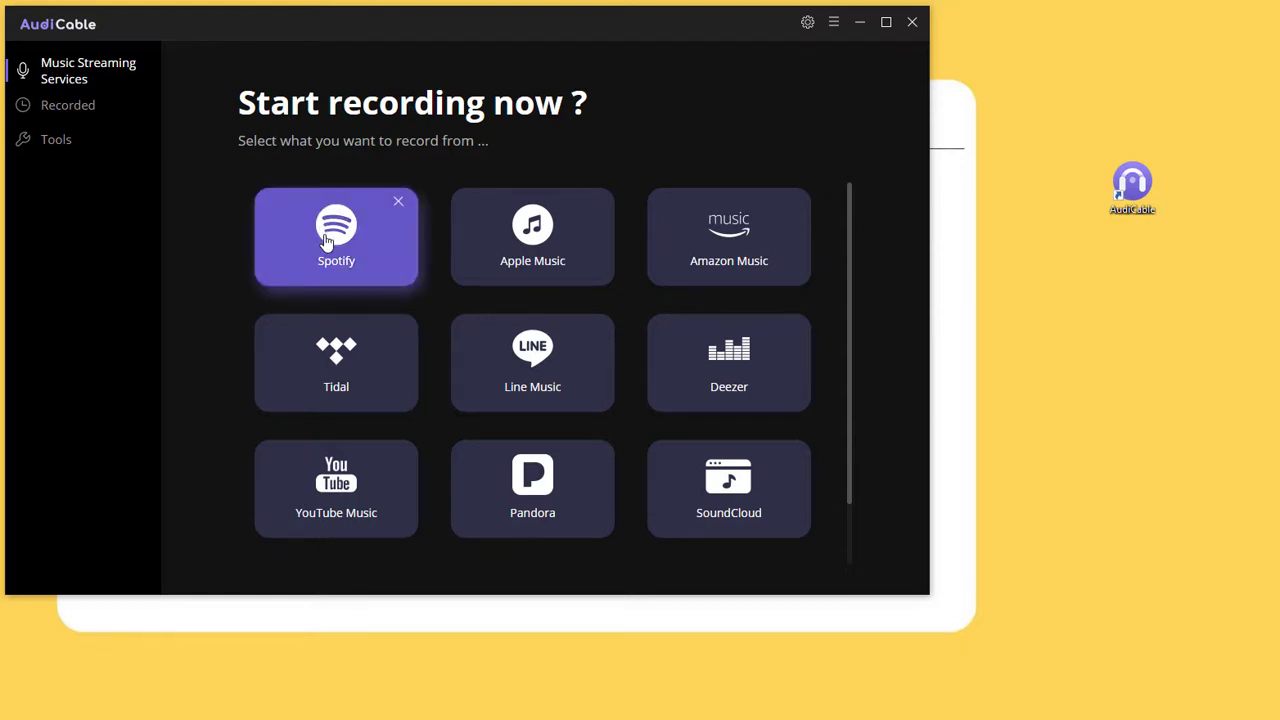
pyautogui.click(336, 235)
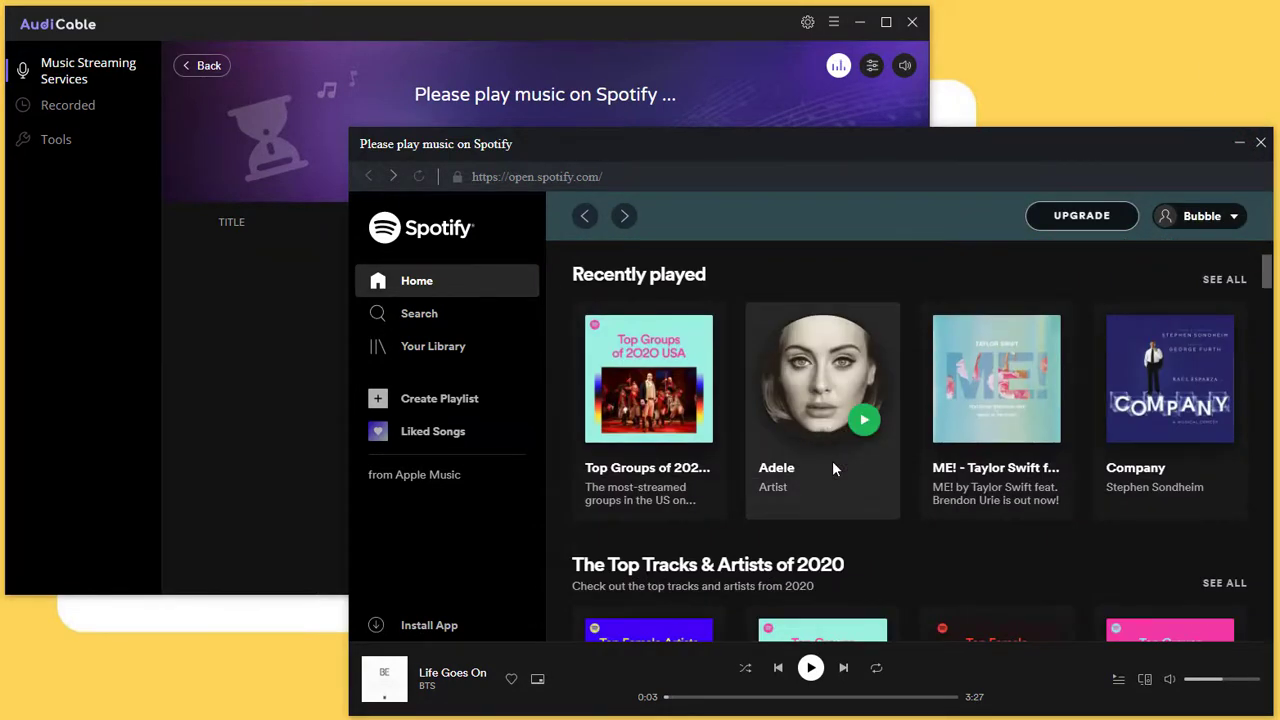
# Step: Open the 'Top Groups of 2020 USA' playlist and scroll to its tracks
pyautogui.click(648, 378)
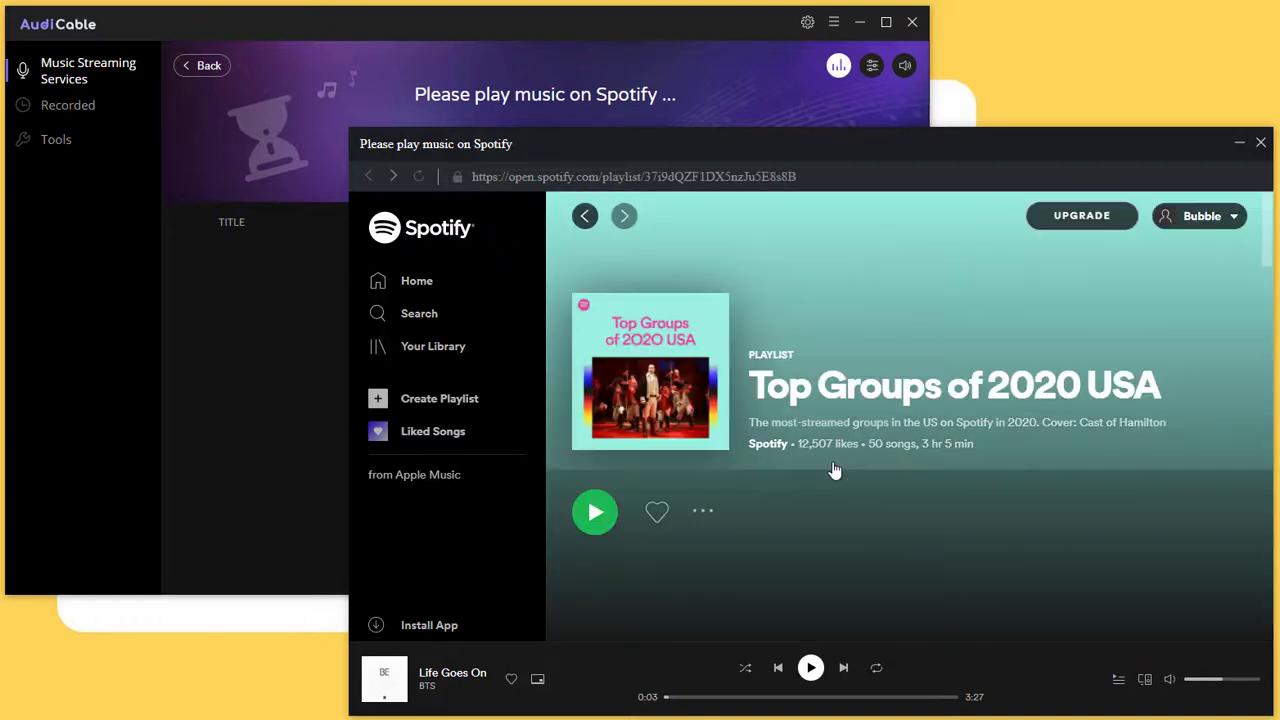
pyautogui.scroll(-3)
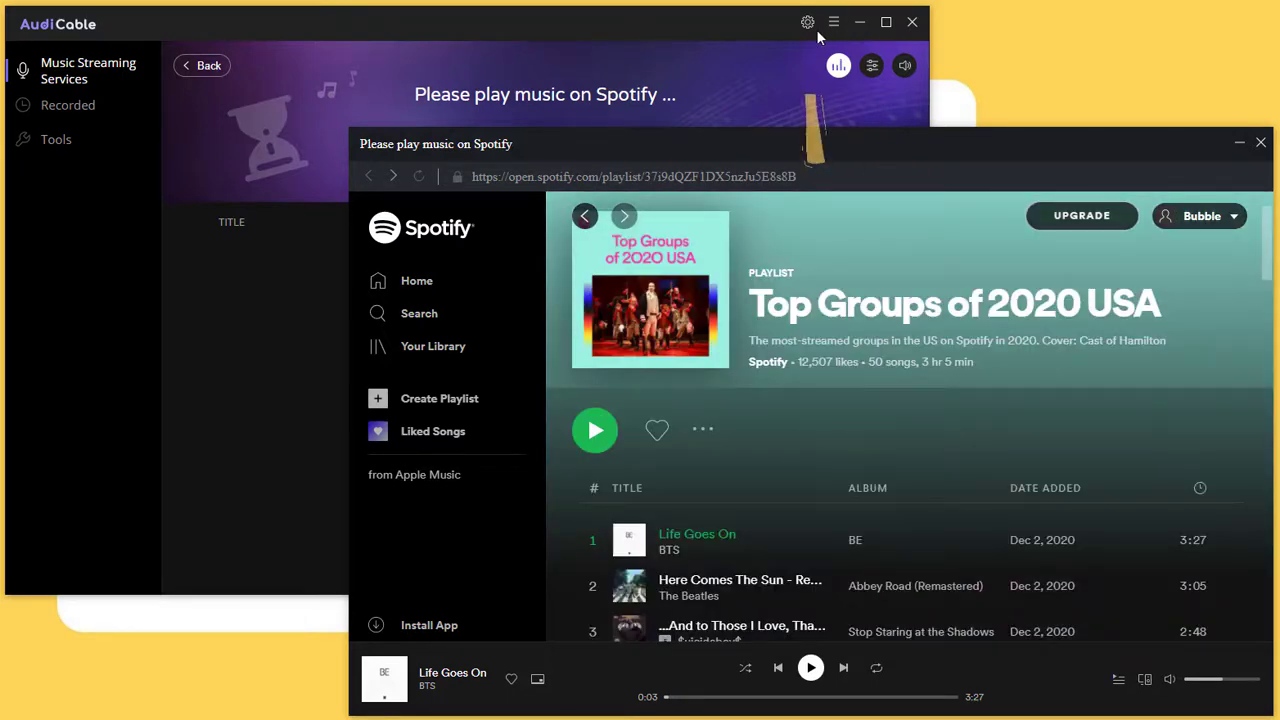
pyautogui.moveTo(807, 22)
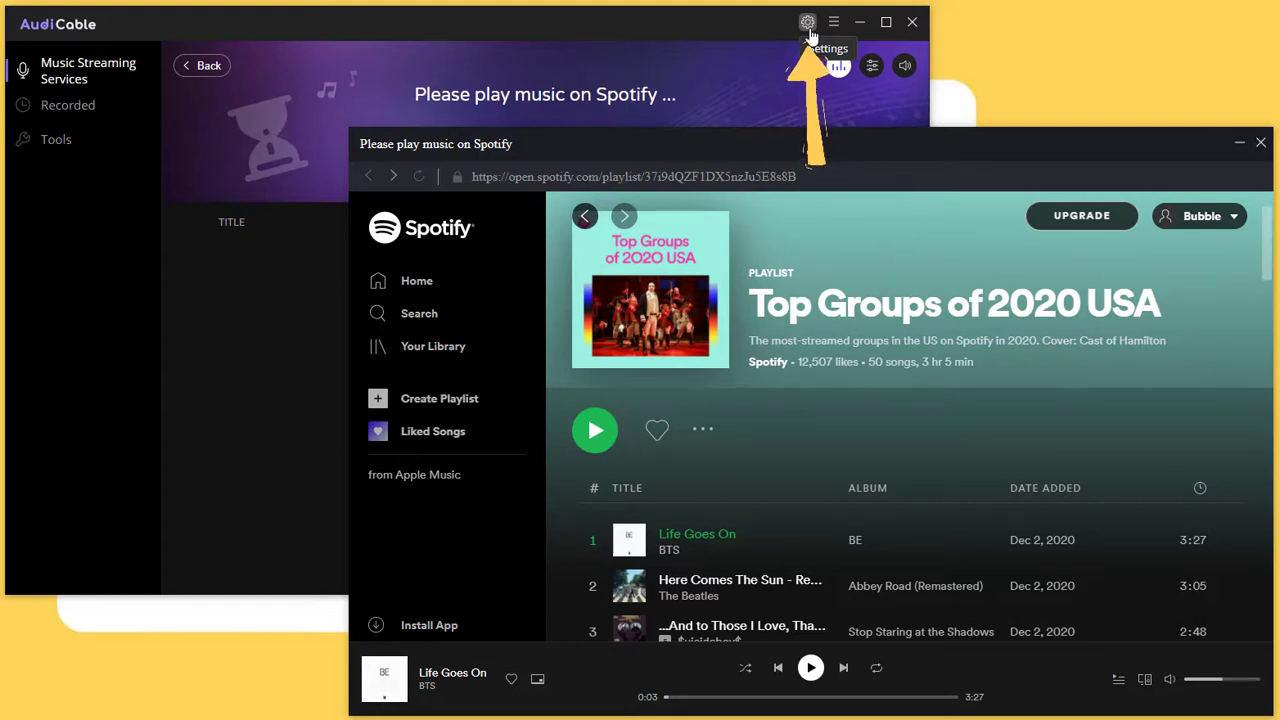
# Step: Set AudiCable's output to MP3 at 320kbps quality
pyautogui.click(807, 22)
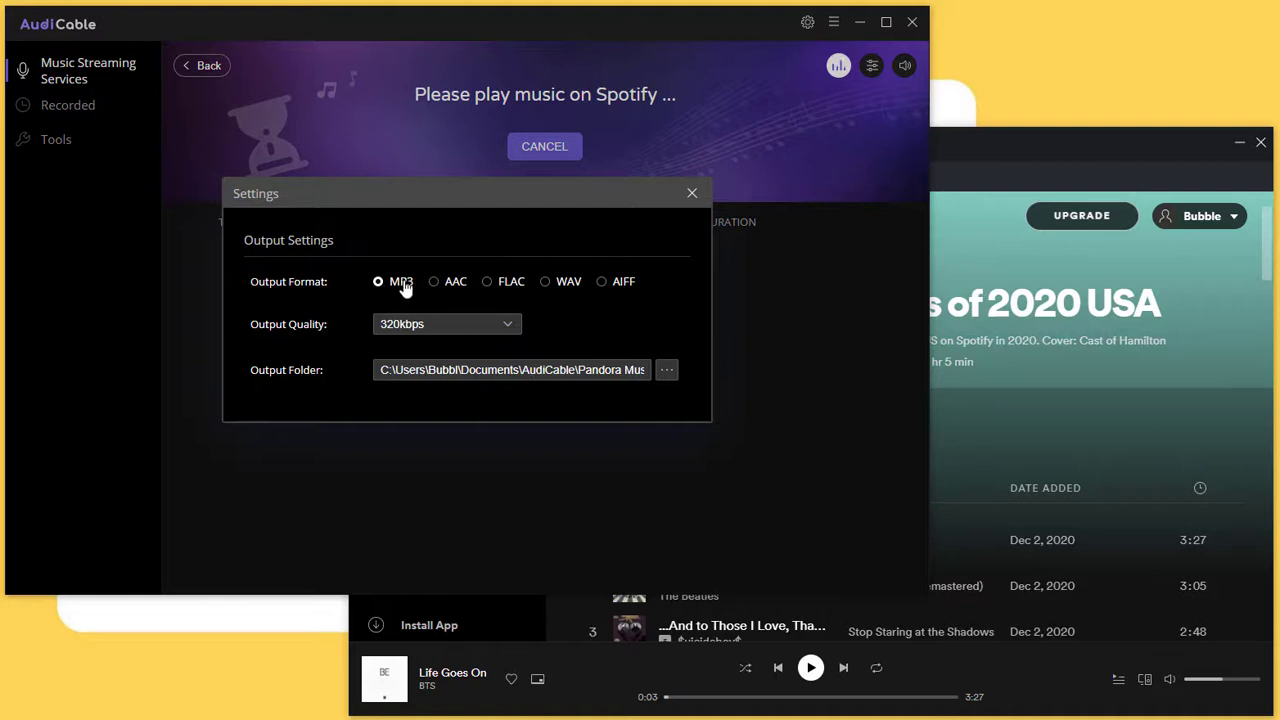
pyautogui.moveTo(445, 272)
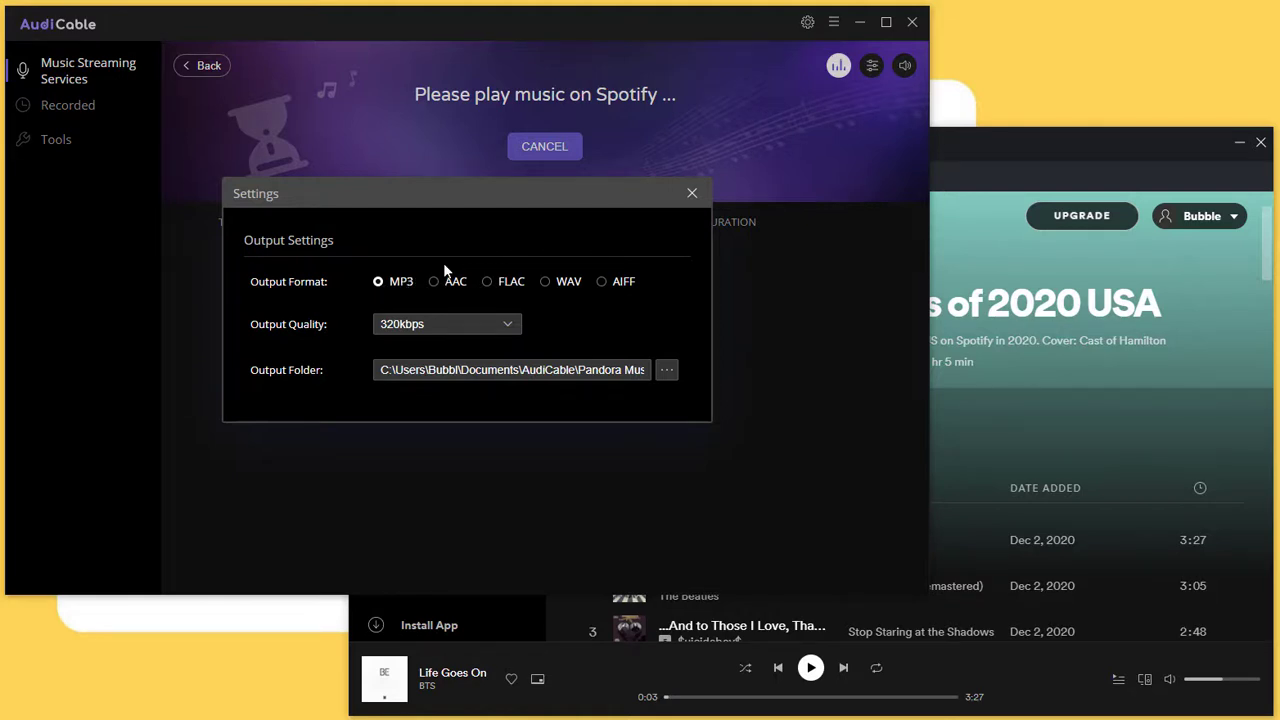
pyautogui.moveTo(402, 290)
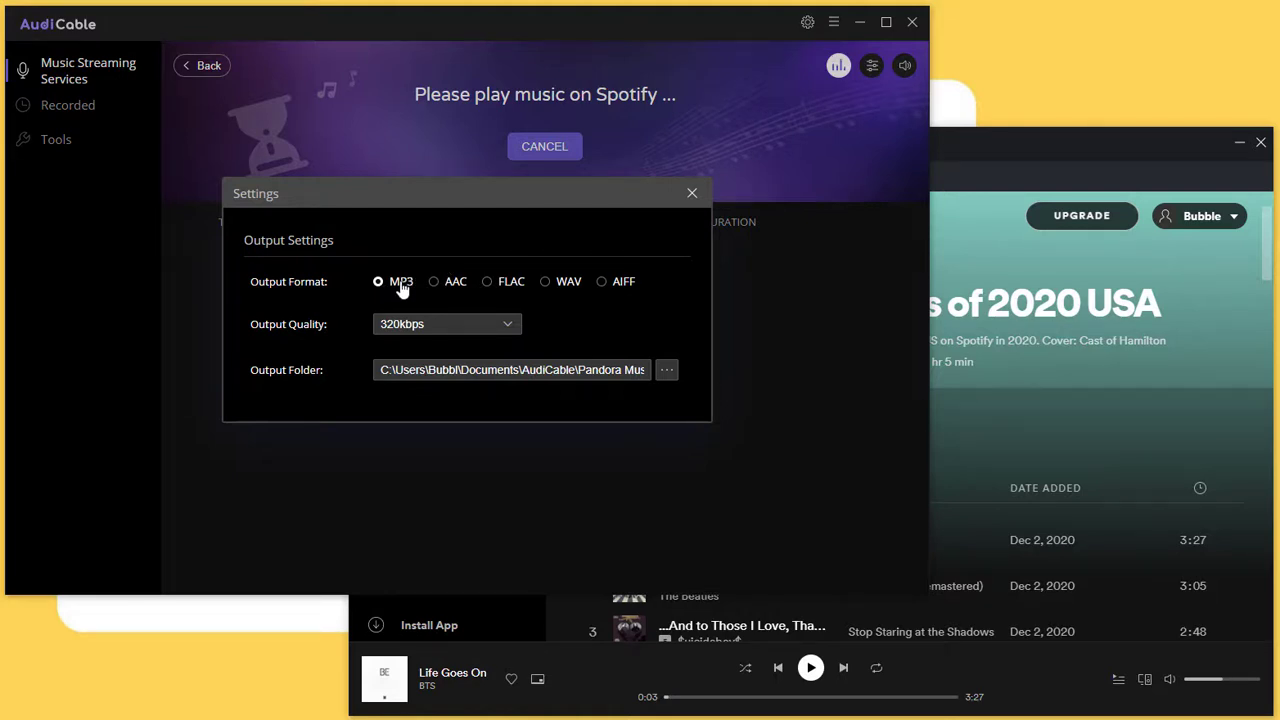
pyautogui.moveTo(432, 310)
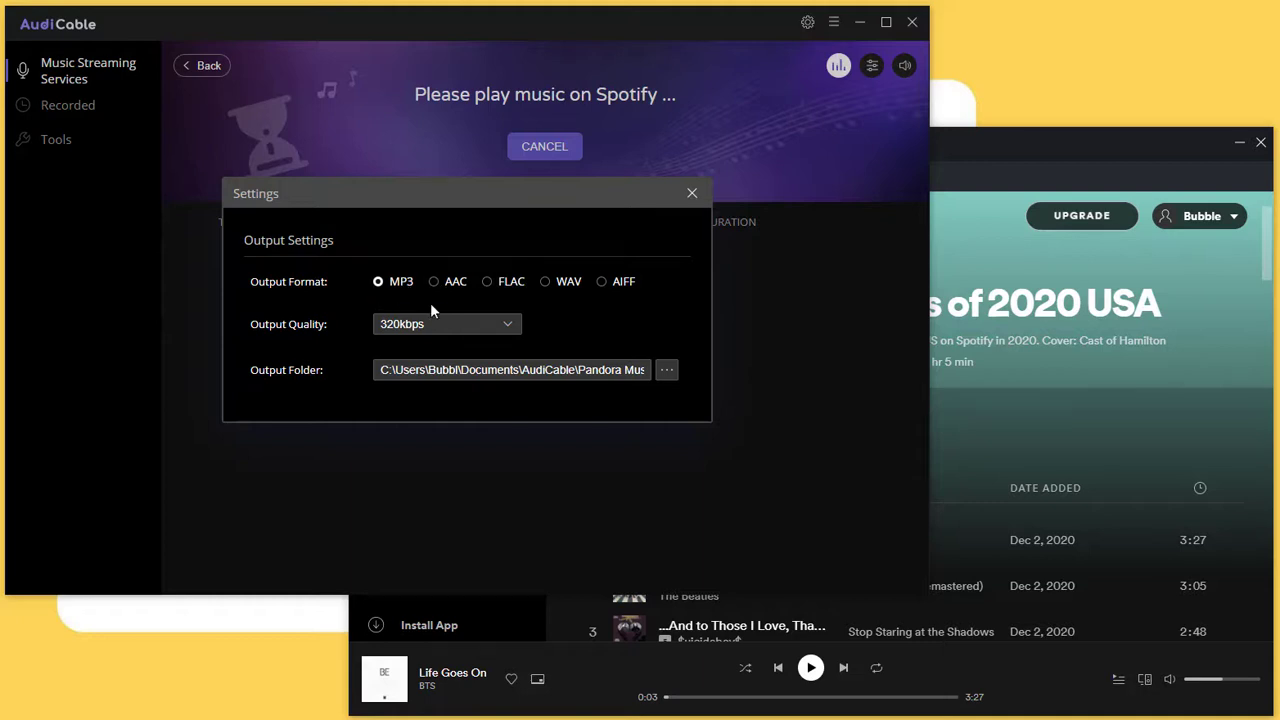
pyautogui.click(446, 323)
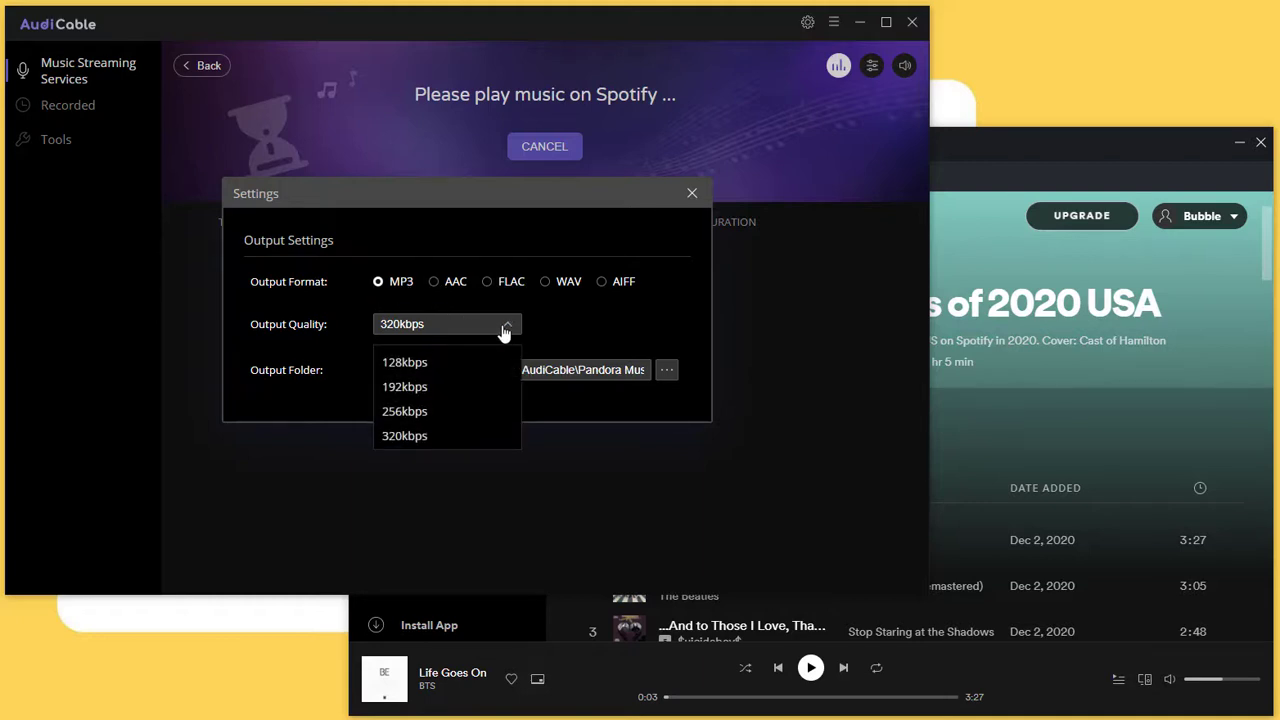
pyautogui.click(404, 435)
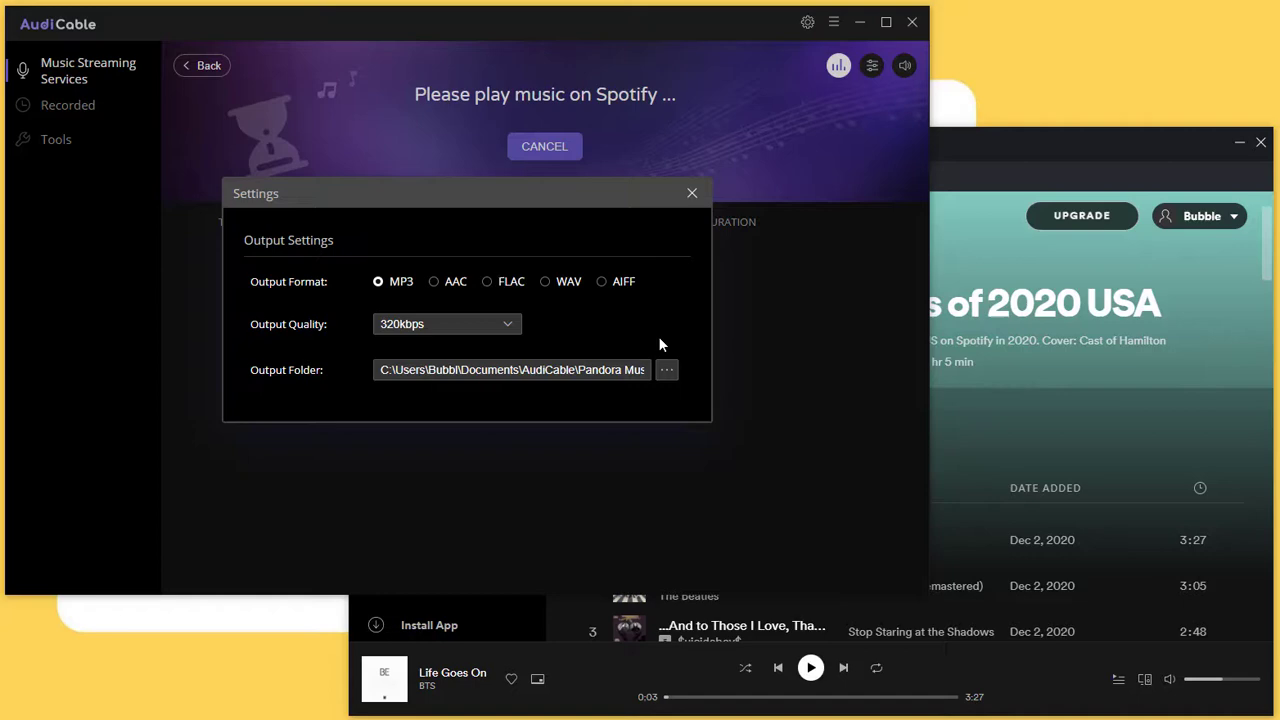
# Step: Make a new 'Top Groups of 2020' output folder and close the settings
pyautogui.click(666, 369)
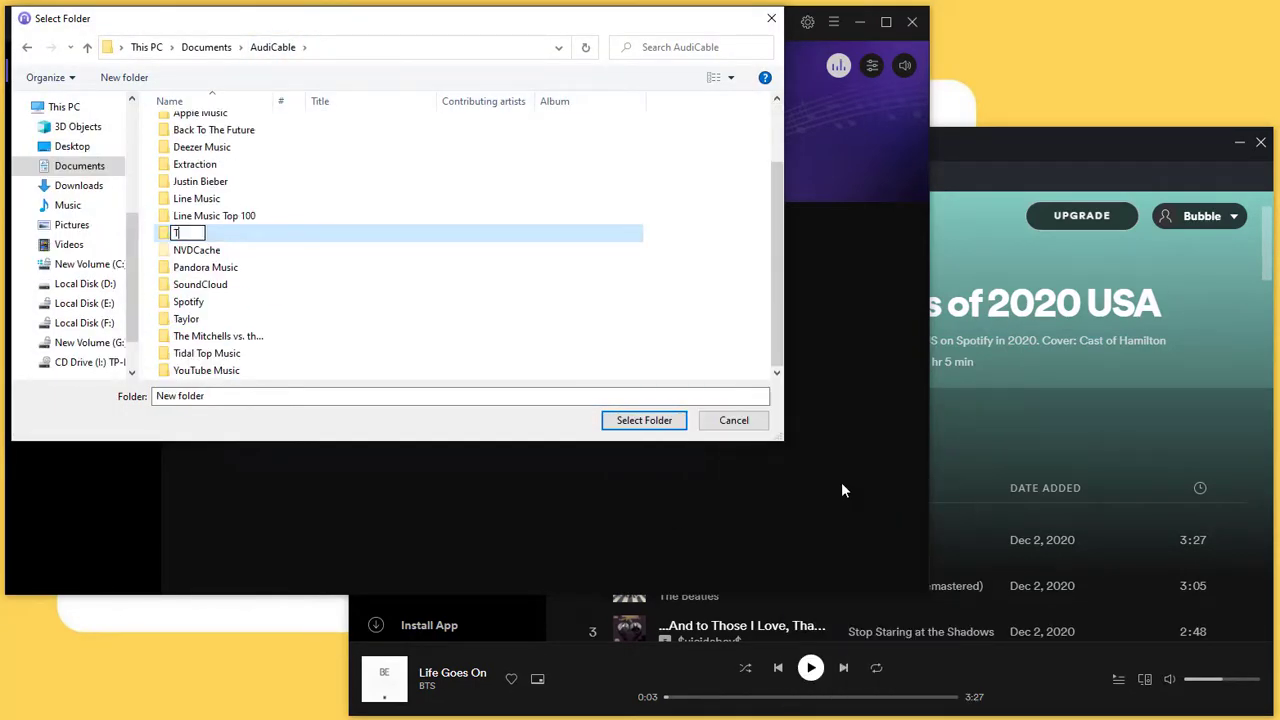
pyautogui.write('Top Groups of 2020 USA')
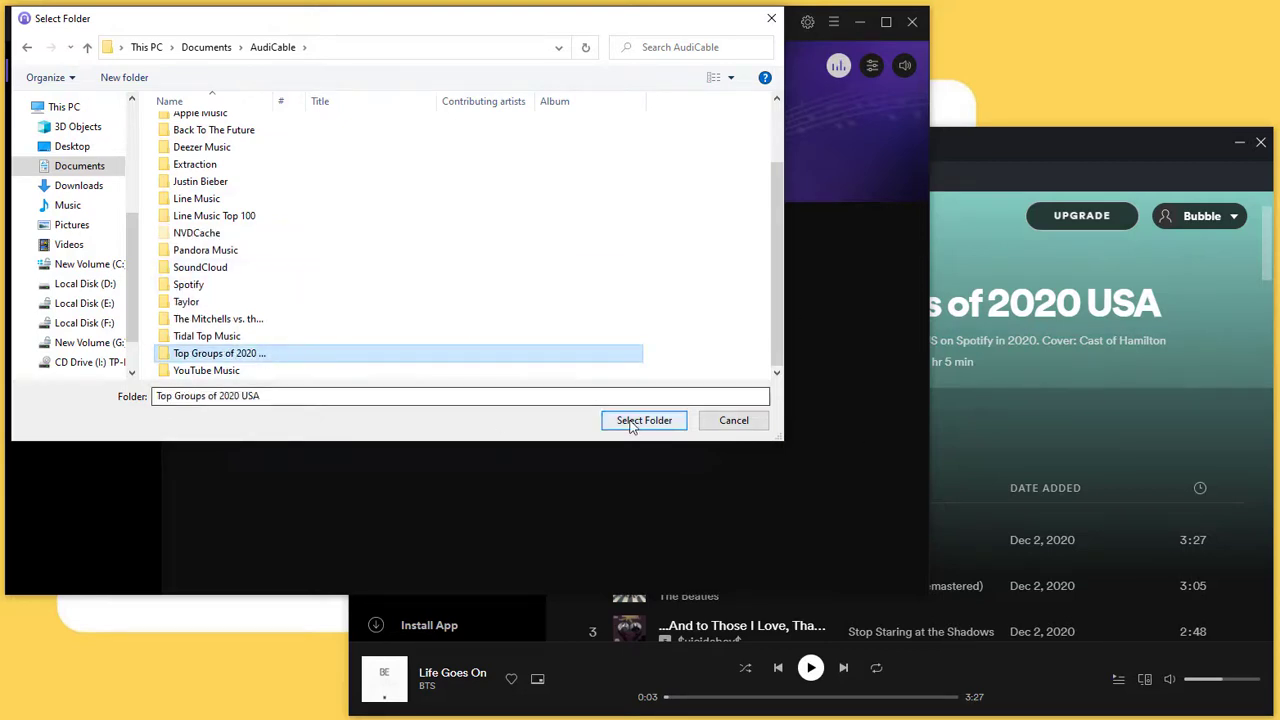
pyautogui.click(644, 420)
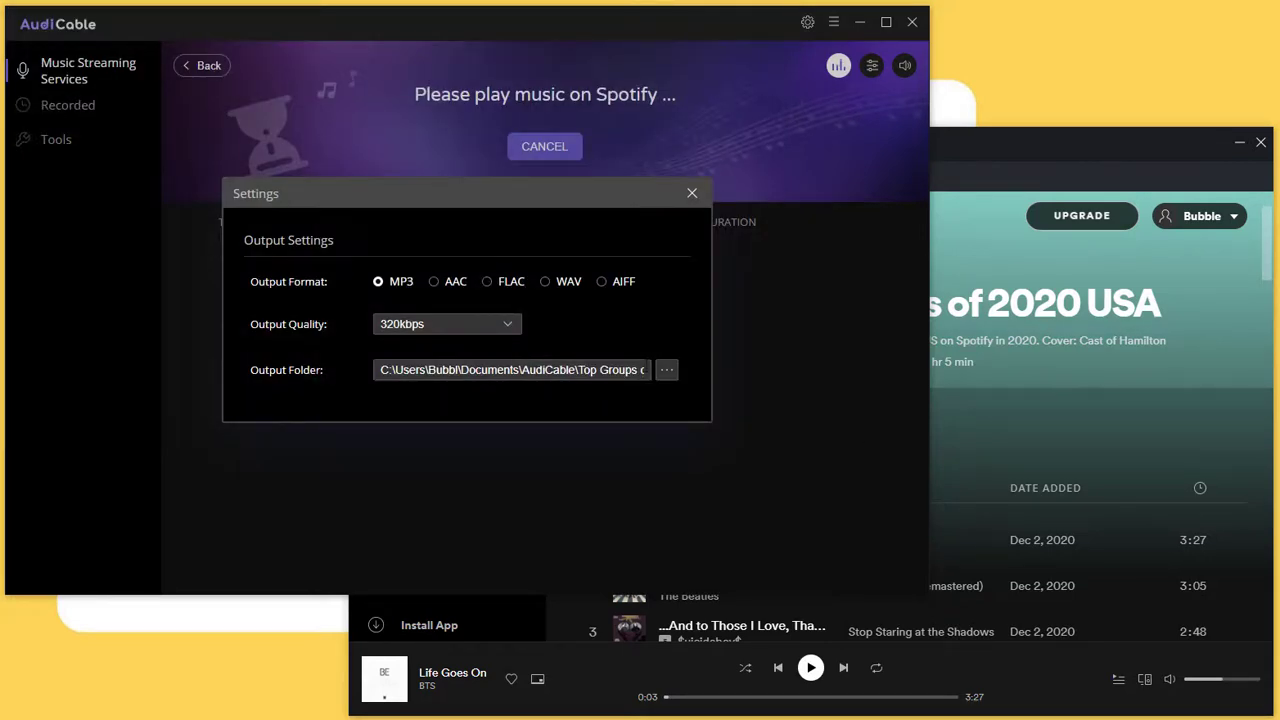
pyautogui.click(691, 192)
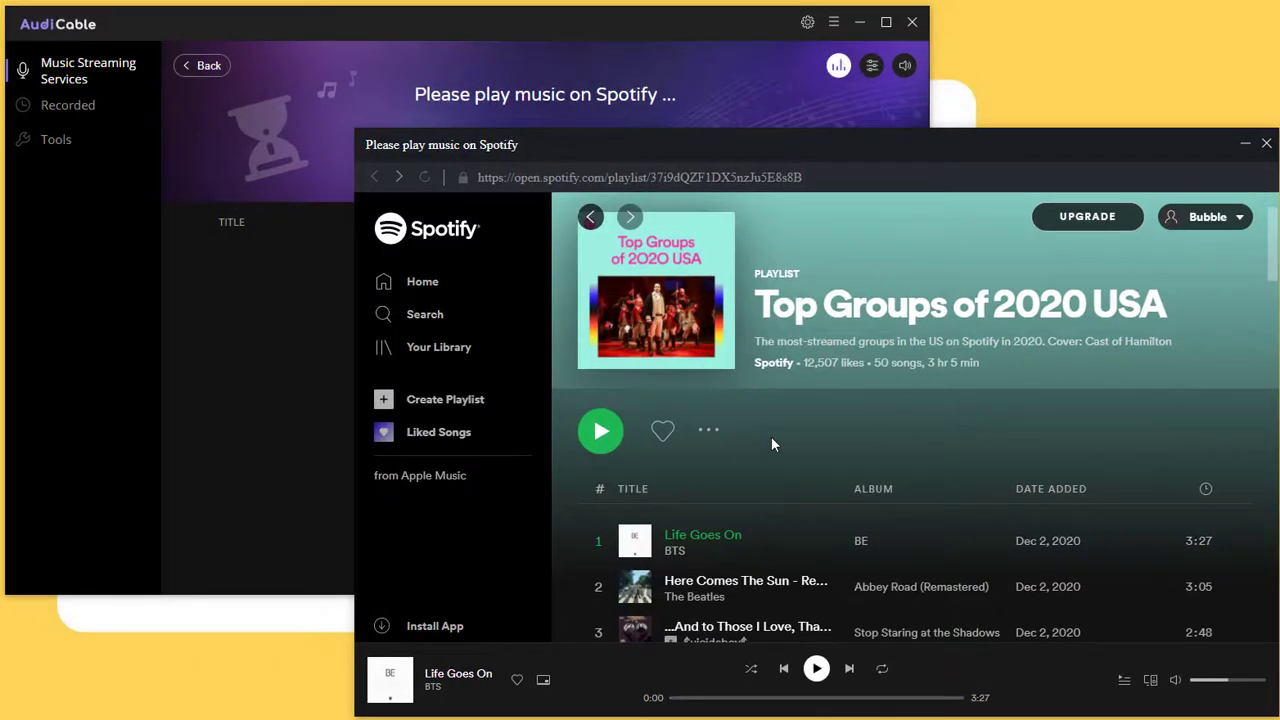
pyautogui.click(600, 430)
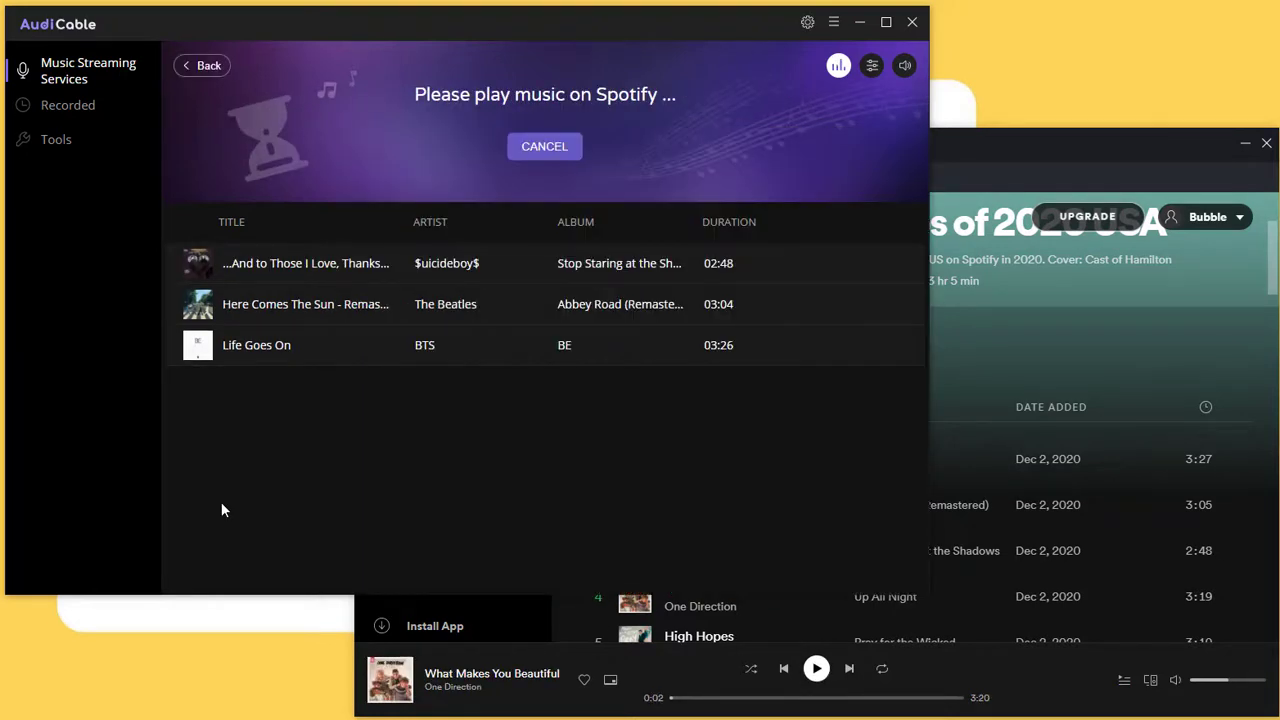
pyautogui.moveTo(765, 293)
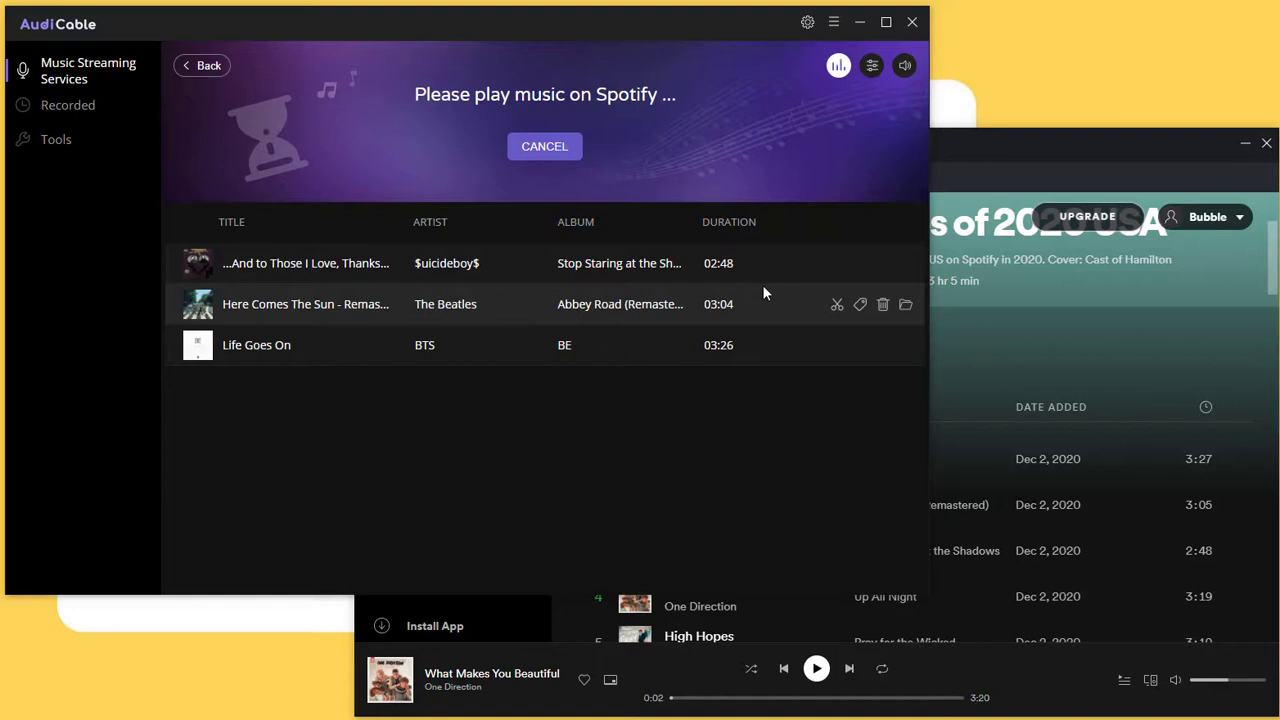
pyautogui.moveTo(773, 323)
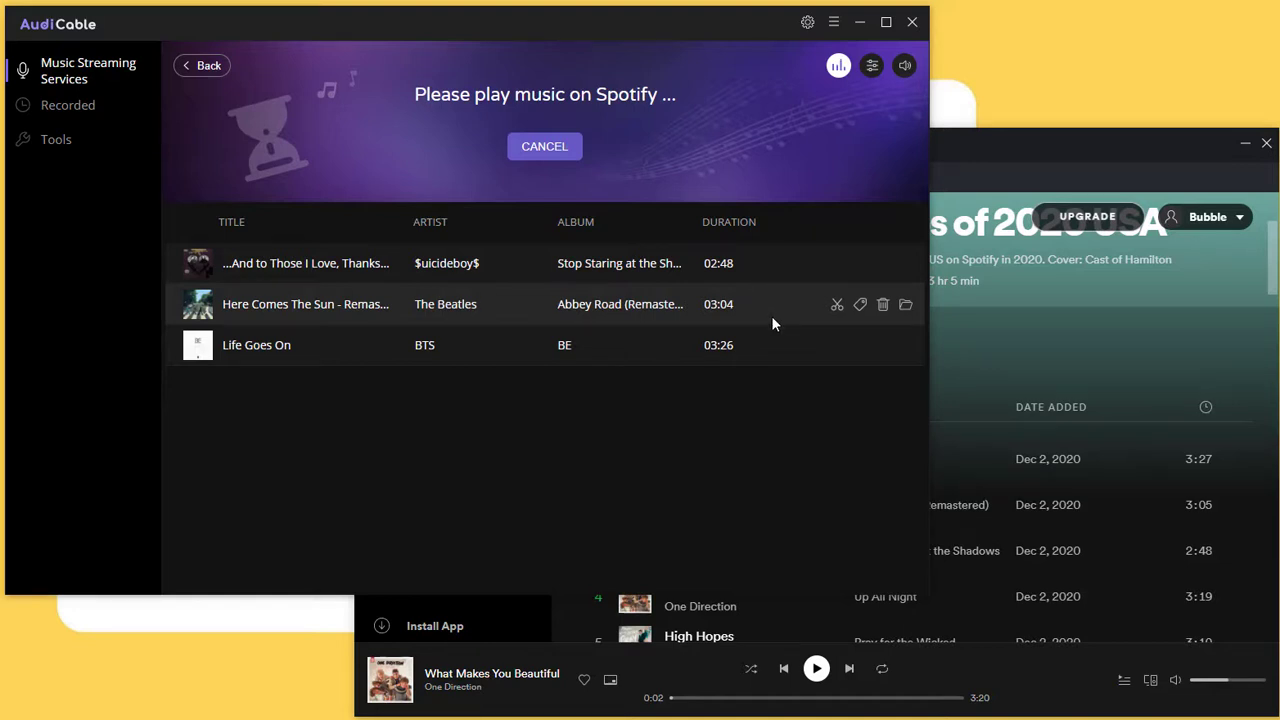
pyautogui.moveTo(790, 286)
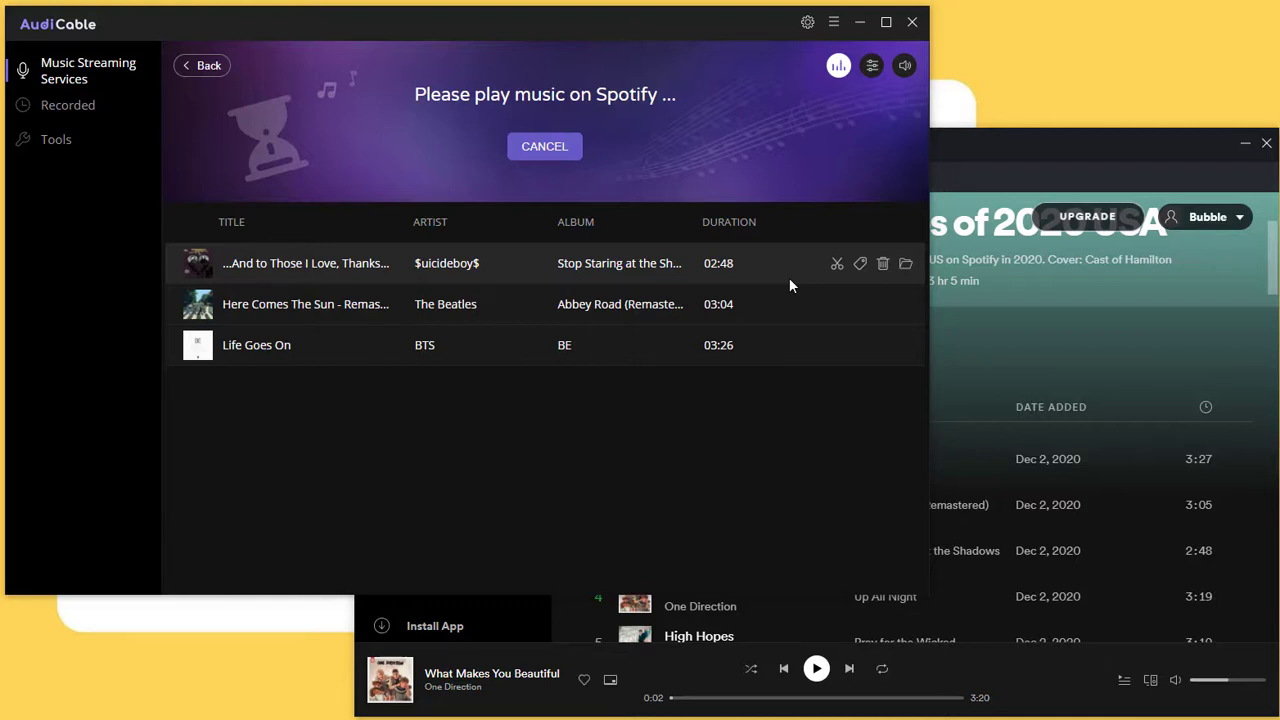
pyautogui.moveTo(820, 275)
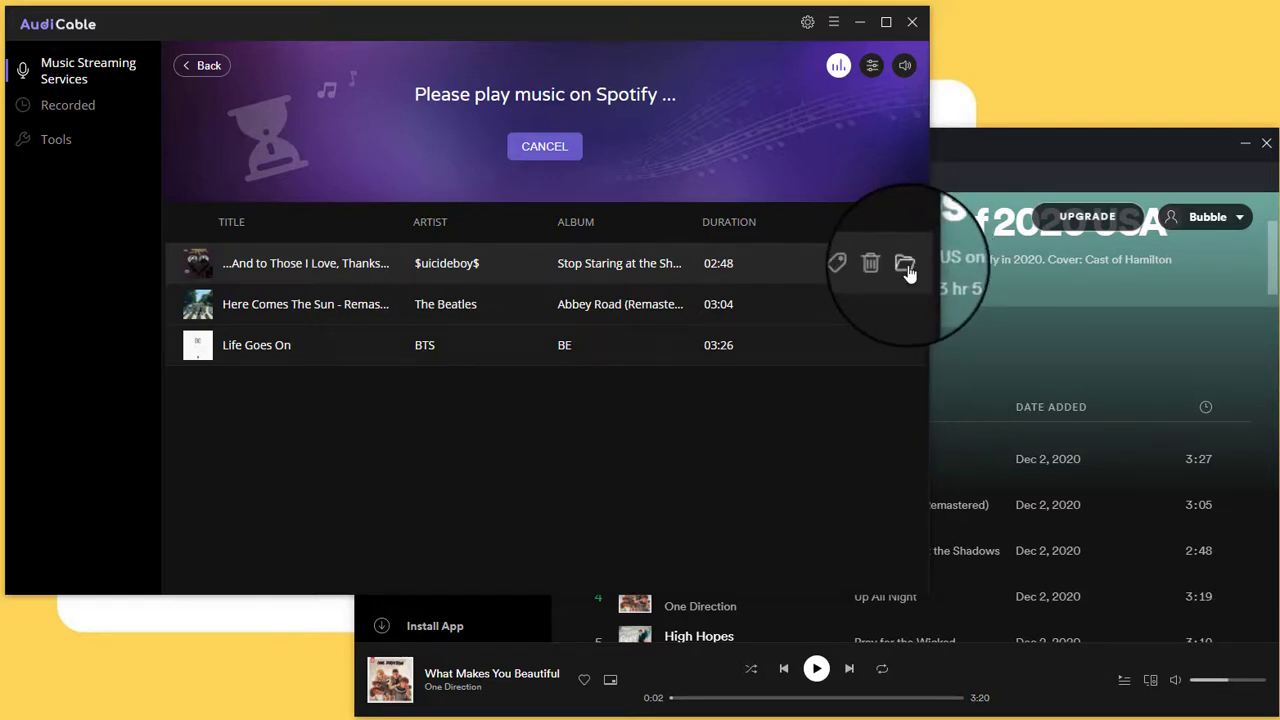
# Step: Review the three recorded MP3s in the output folder, then close File Explorer
pyautogui.click(904, 263)
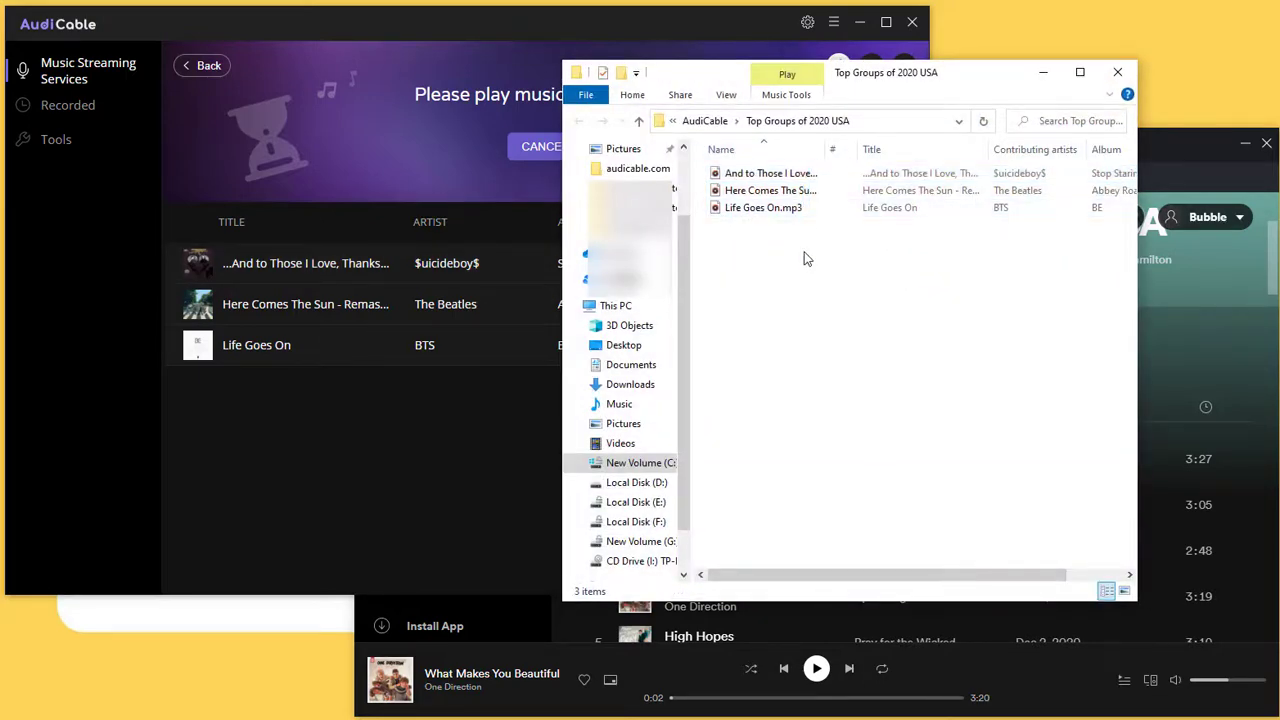
pyautogui.click(763, 207)
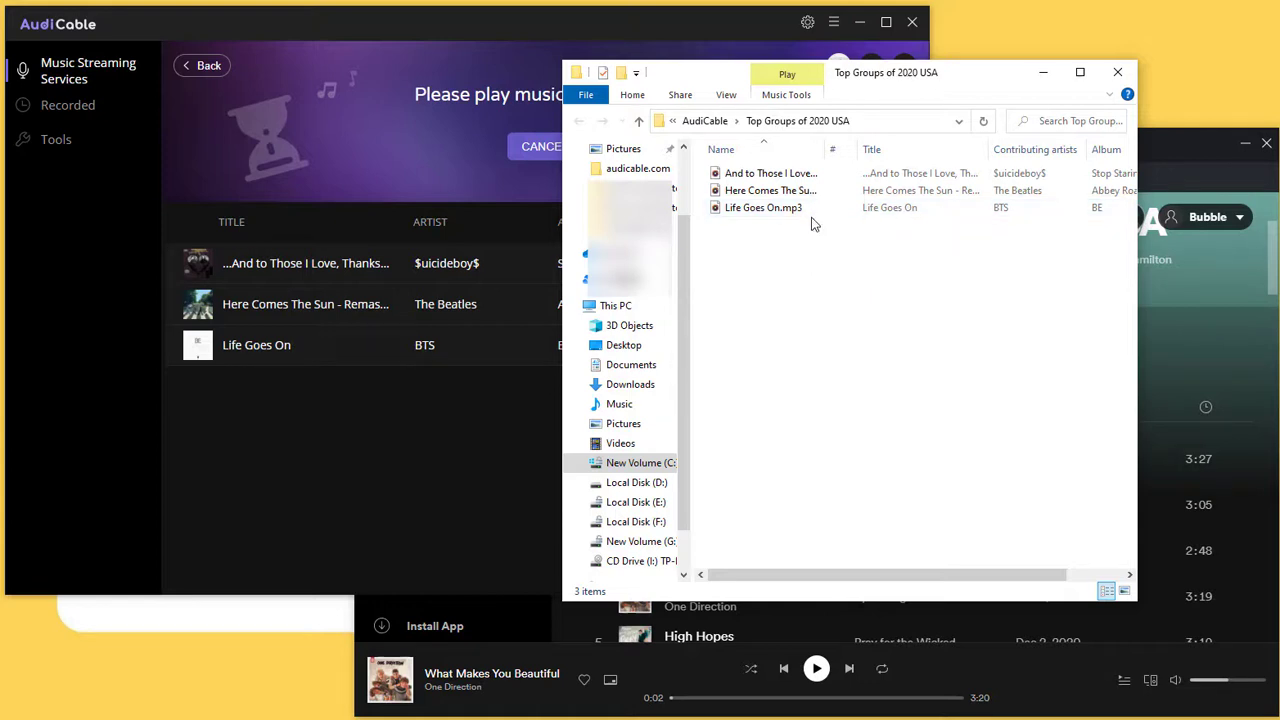
pyautogui.click(763, 207)
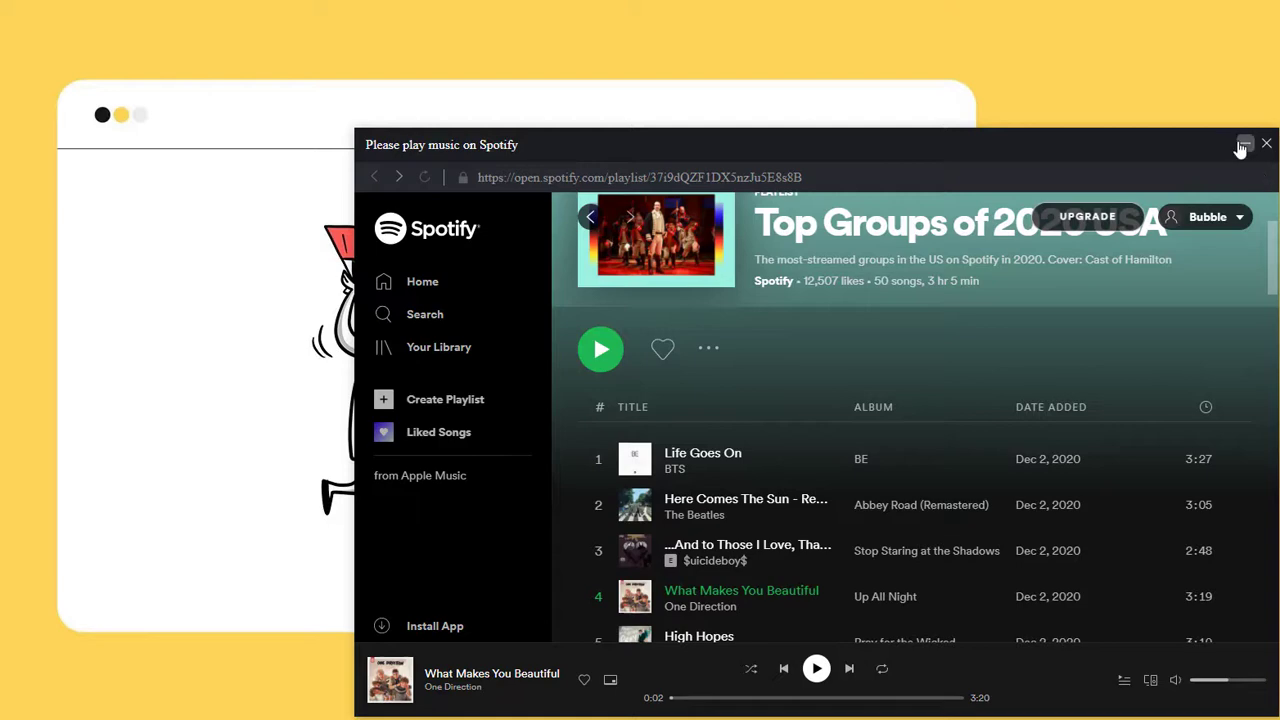
# Step: Close the Spotify player window and exit AudiCable
pyautogui.click(1266, 144)
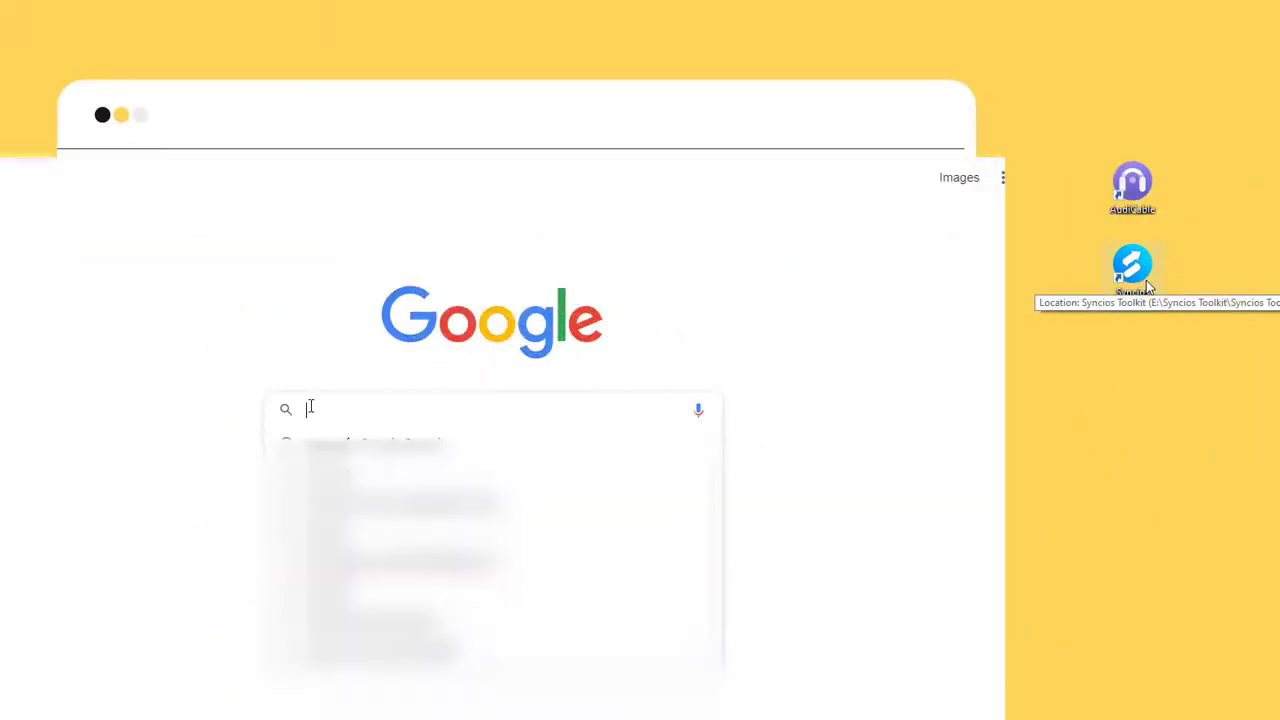
pyautogui.write('www')
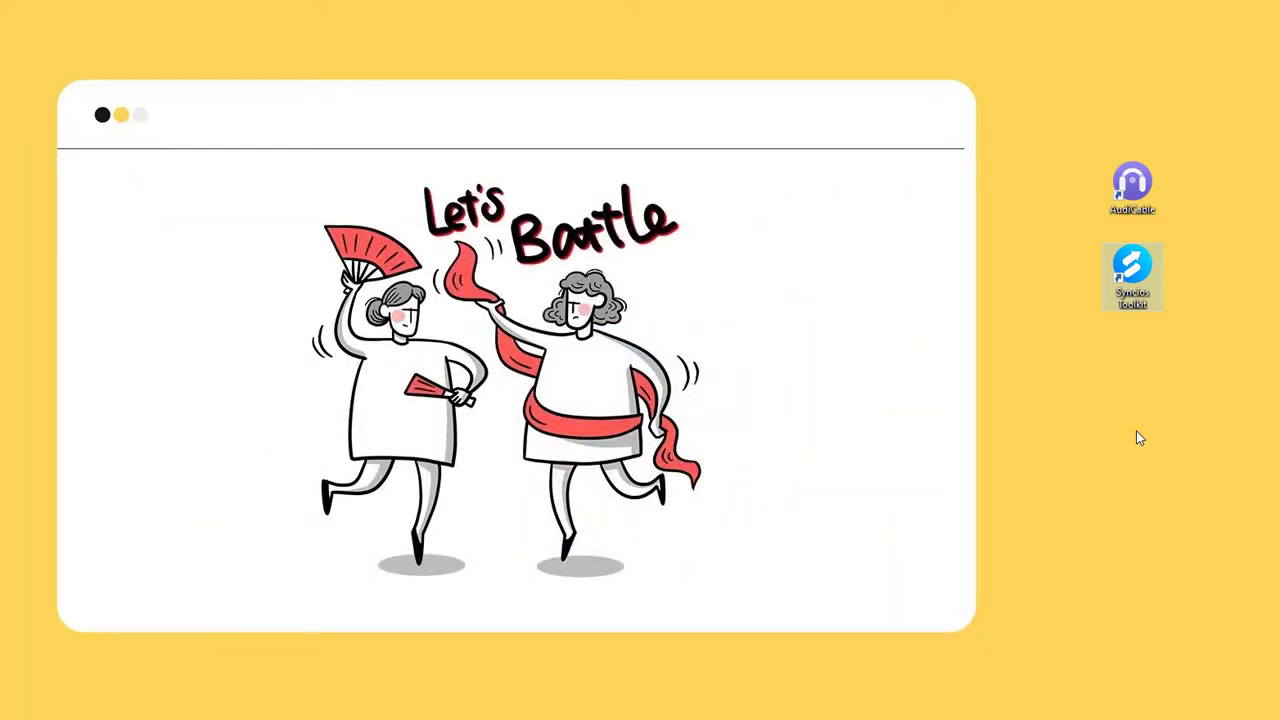
# Step: Launch Syncios Toolkit and start Mobile Manager to show the iPhone overview
pyautogui.doubleClick(1132, 277)
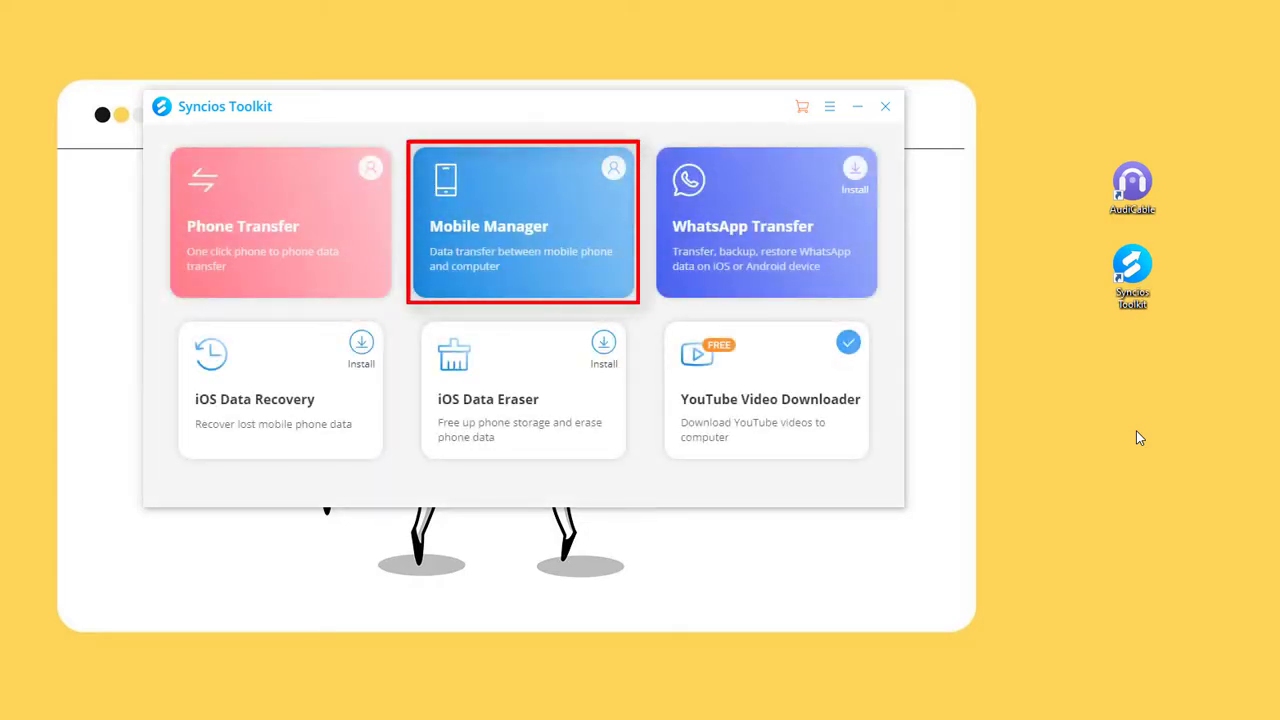
pyautogui.click(523, 222)
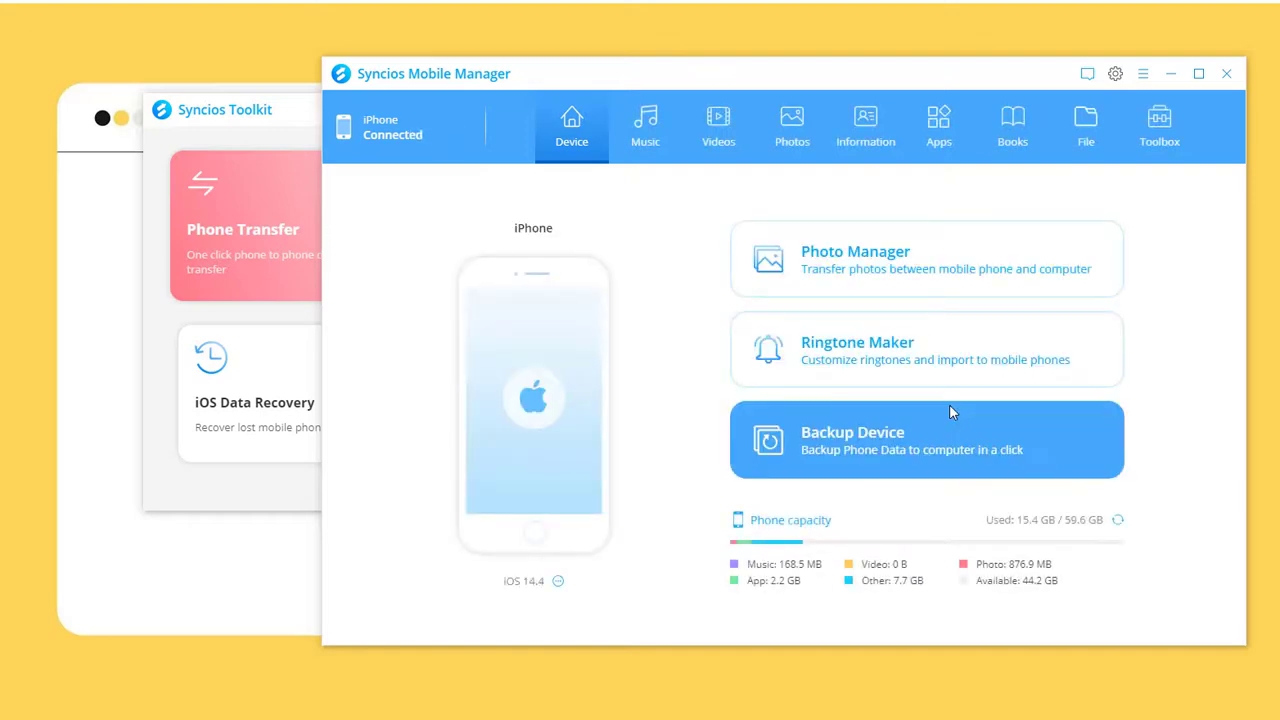
pyautogui.click(645, 125)
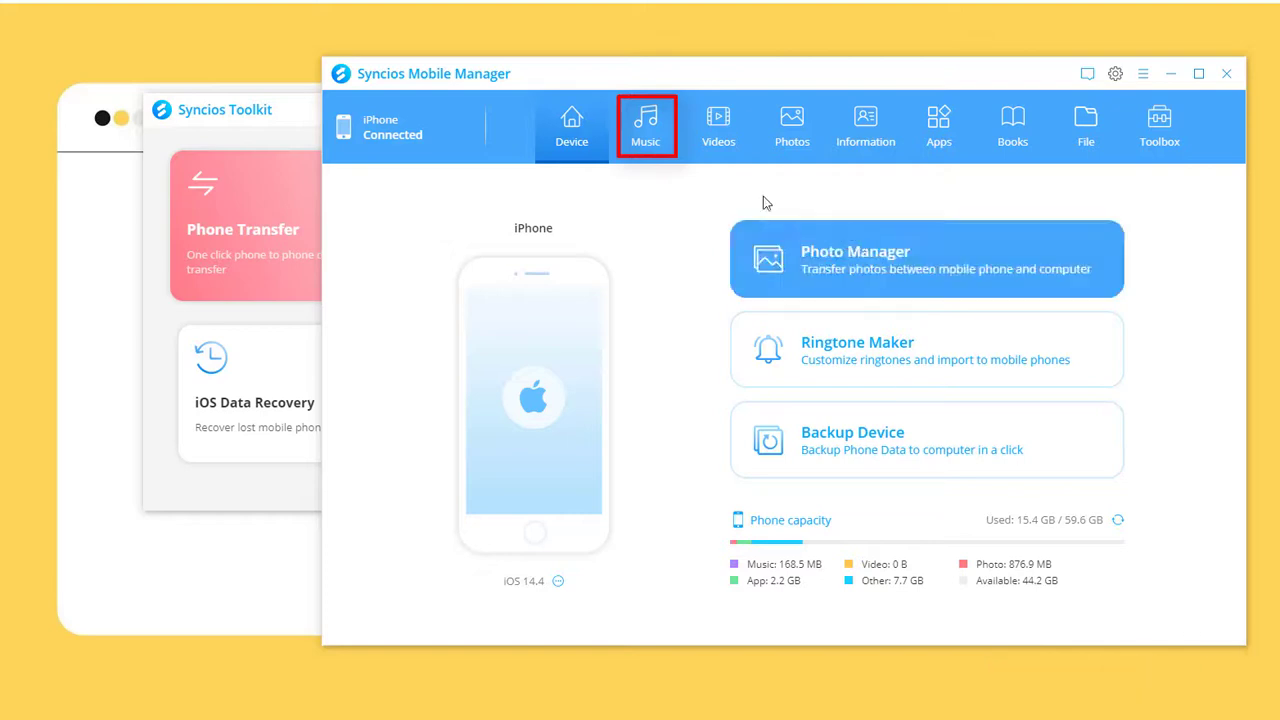
# Step: Browse the iPhone music library's Burn to CD and Amazon Music playlists
pyautogui.click(645, 125)
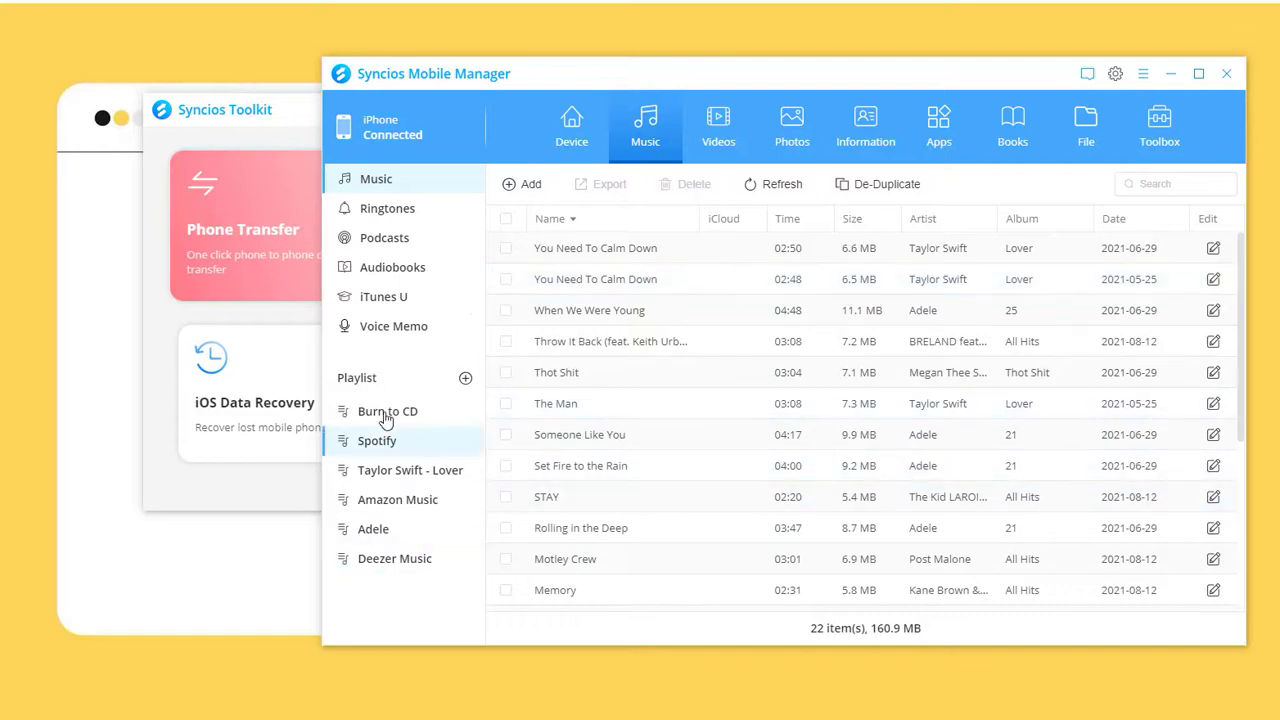
pyautogui.click(387, 208)
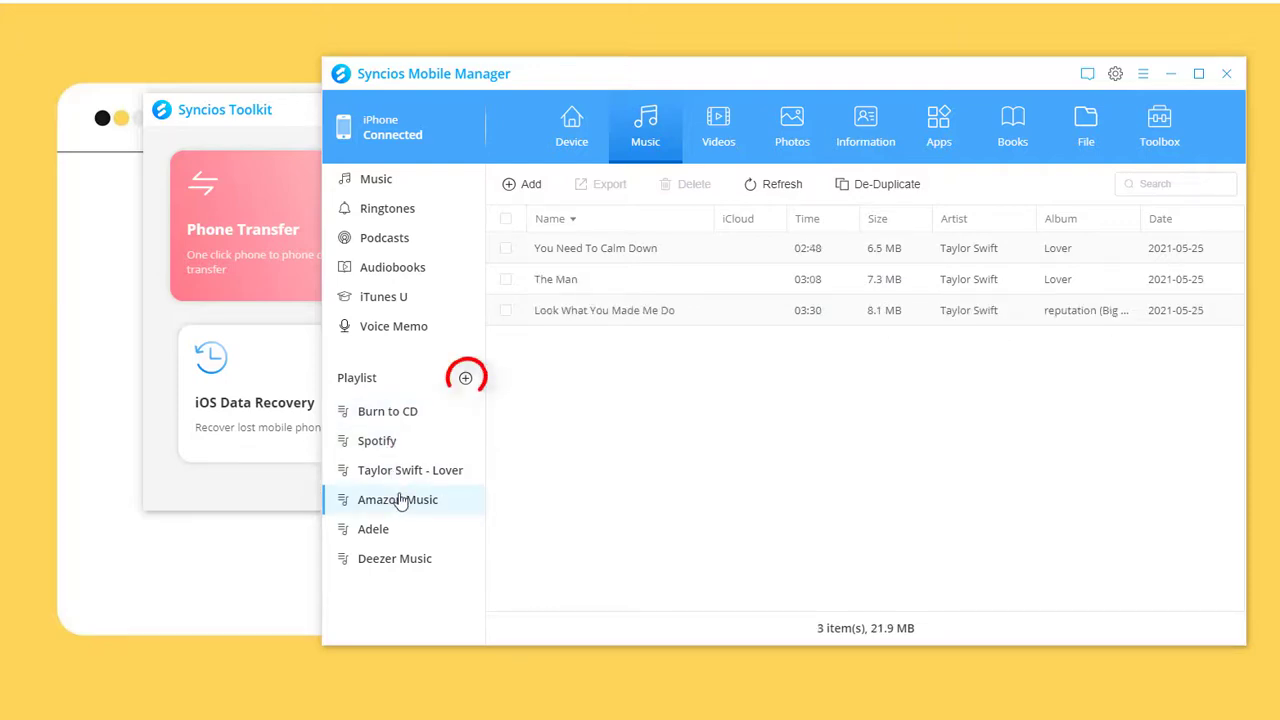
pyautogui.click(397, 499)
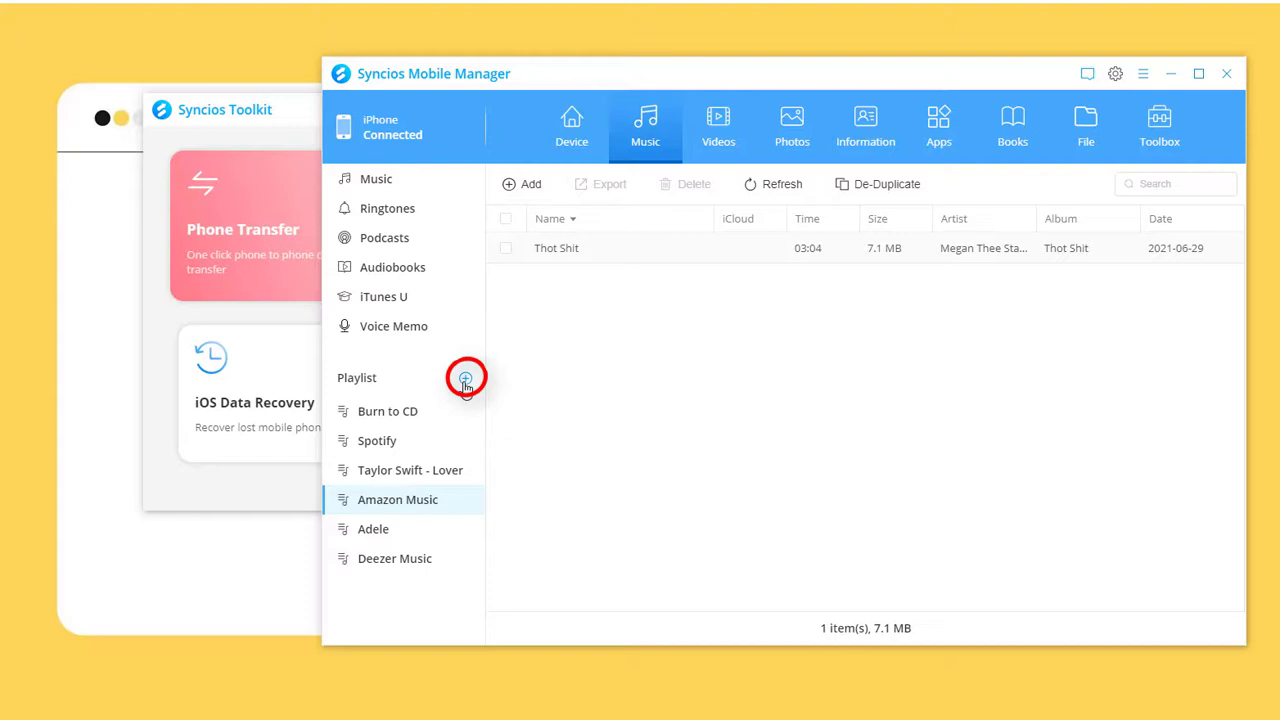
# Step: Add a playlist named 'Top Groups of 2020' and open it
pyautogui.click(465, 377)
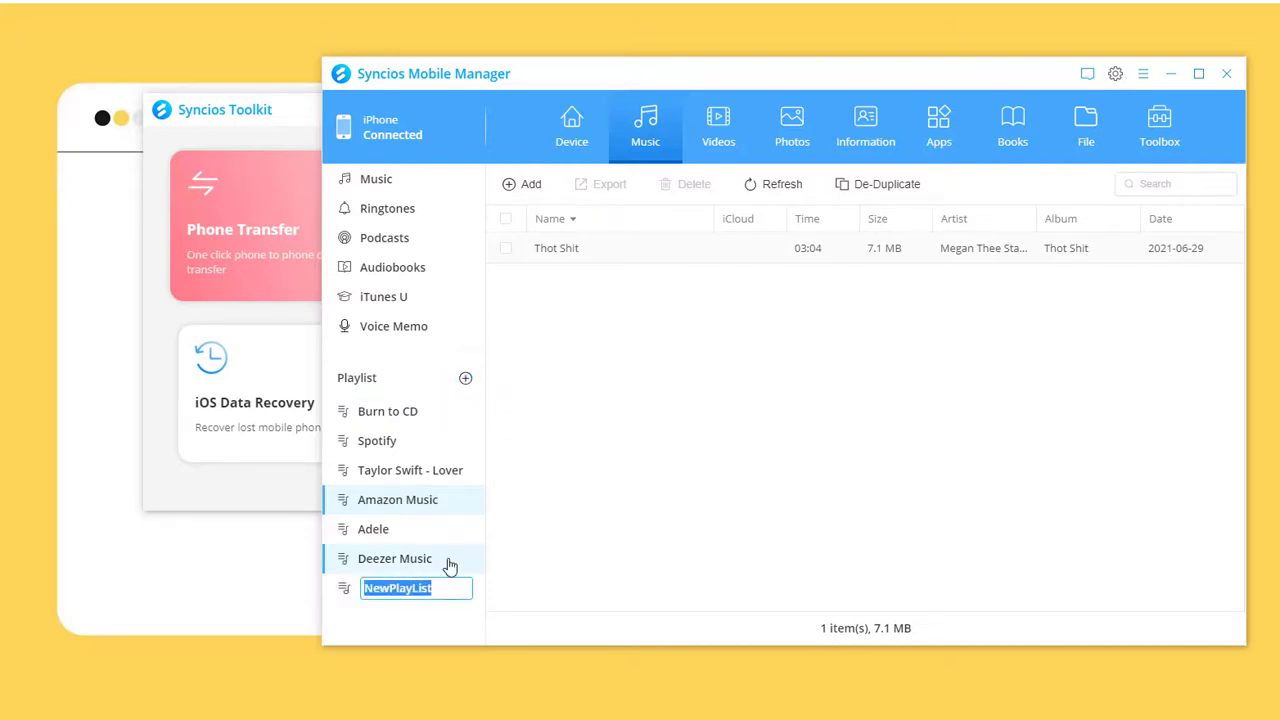
pyautogui.write('T')
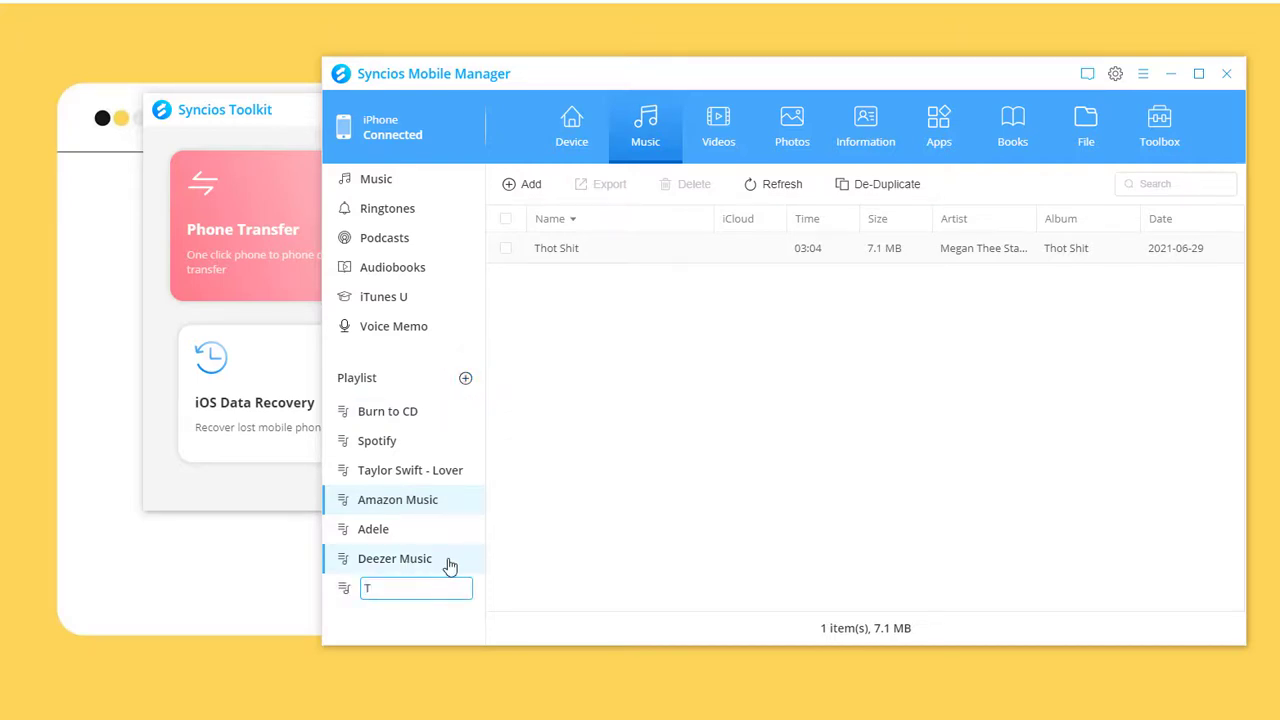
pyautogui.write('op Groups')
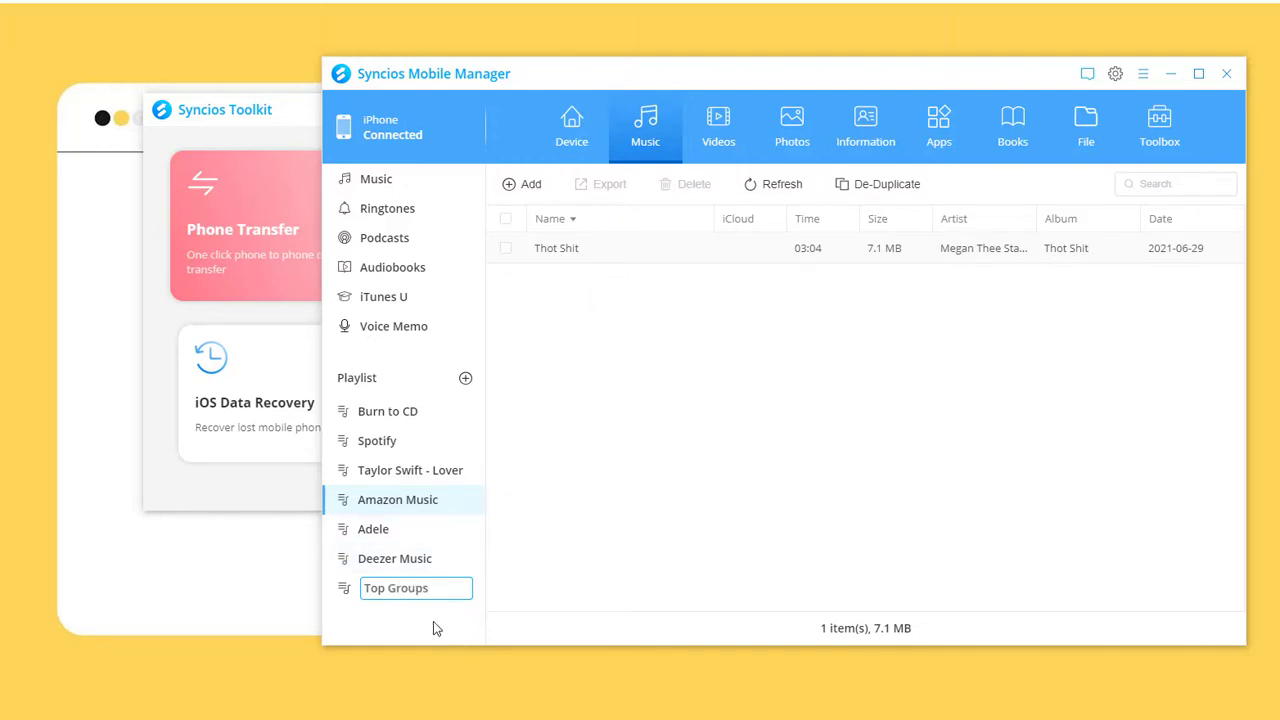
pyautogui.write('of 2020')
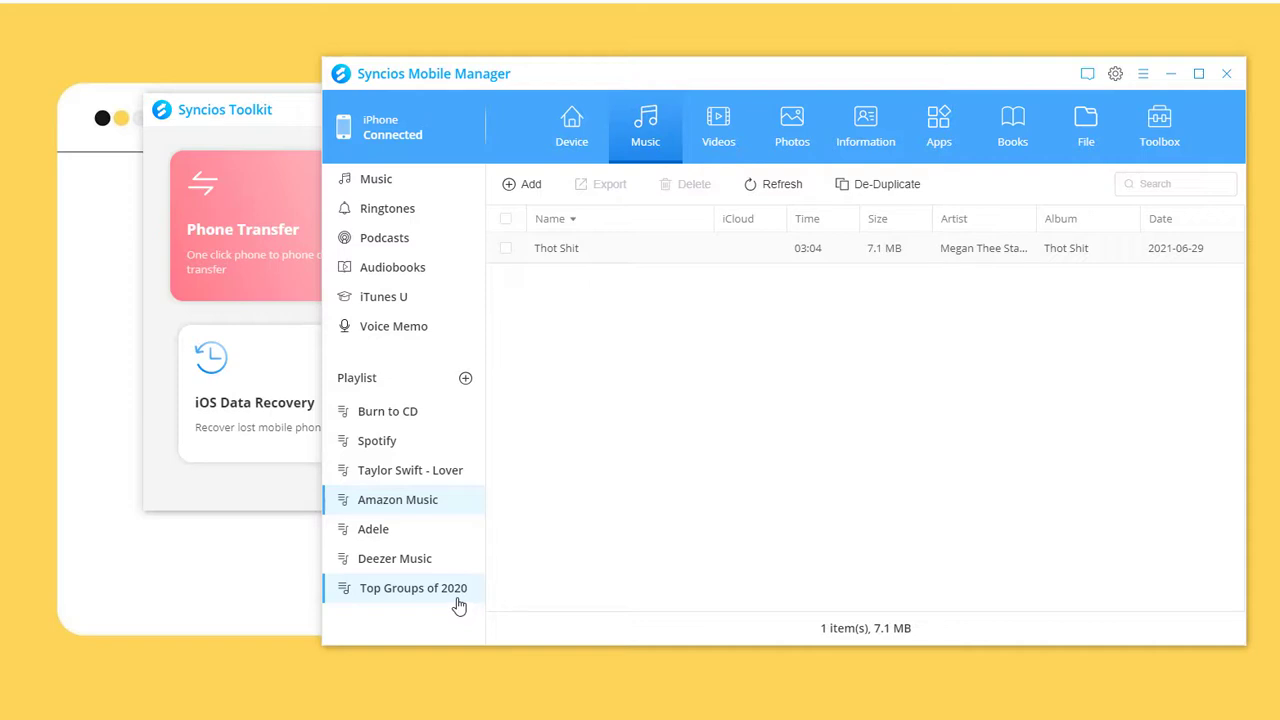
pyautogui.click(413, 587)
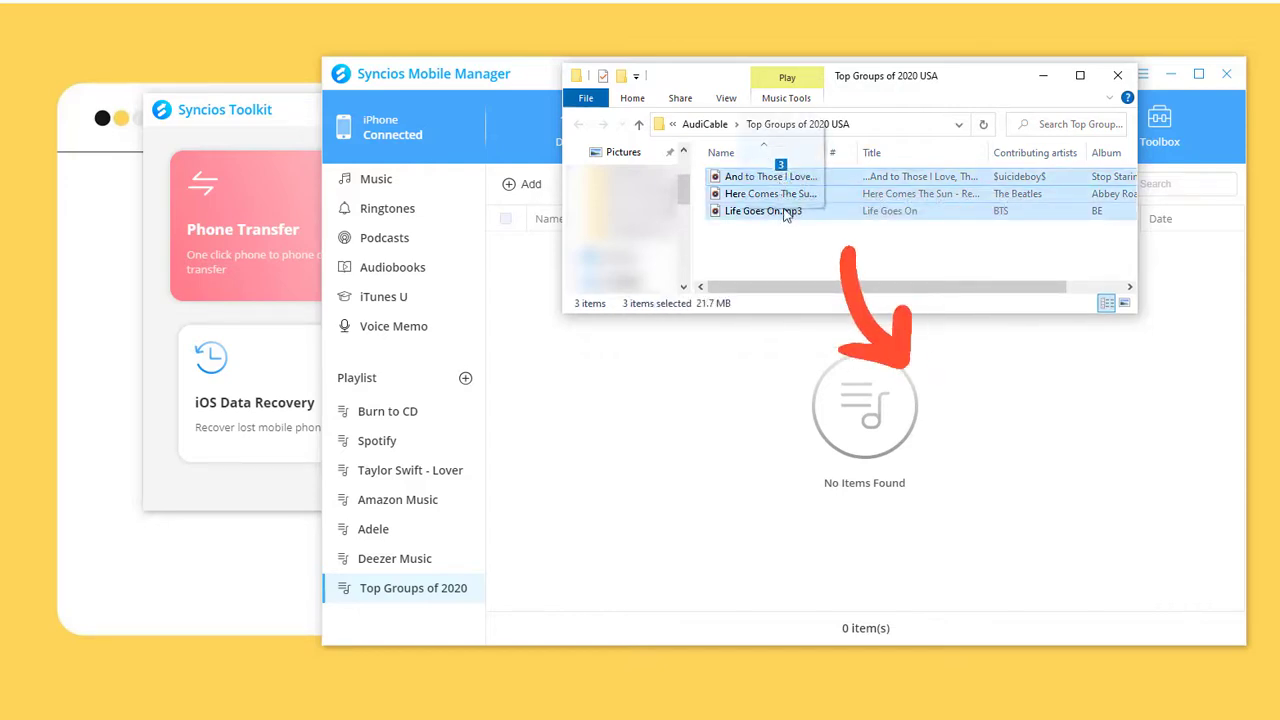
# Step: Import the three recorded MP3s into the 'Top Groups of 2020' playlist and dismiss the completion message
pyautogui.moveTo(780, 210); pyautogui.dragTo(787, 456)
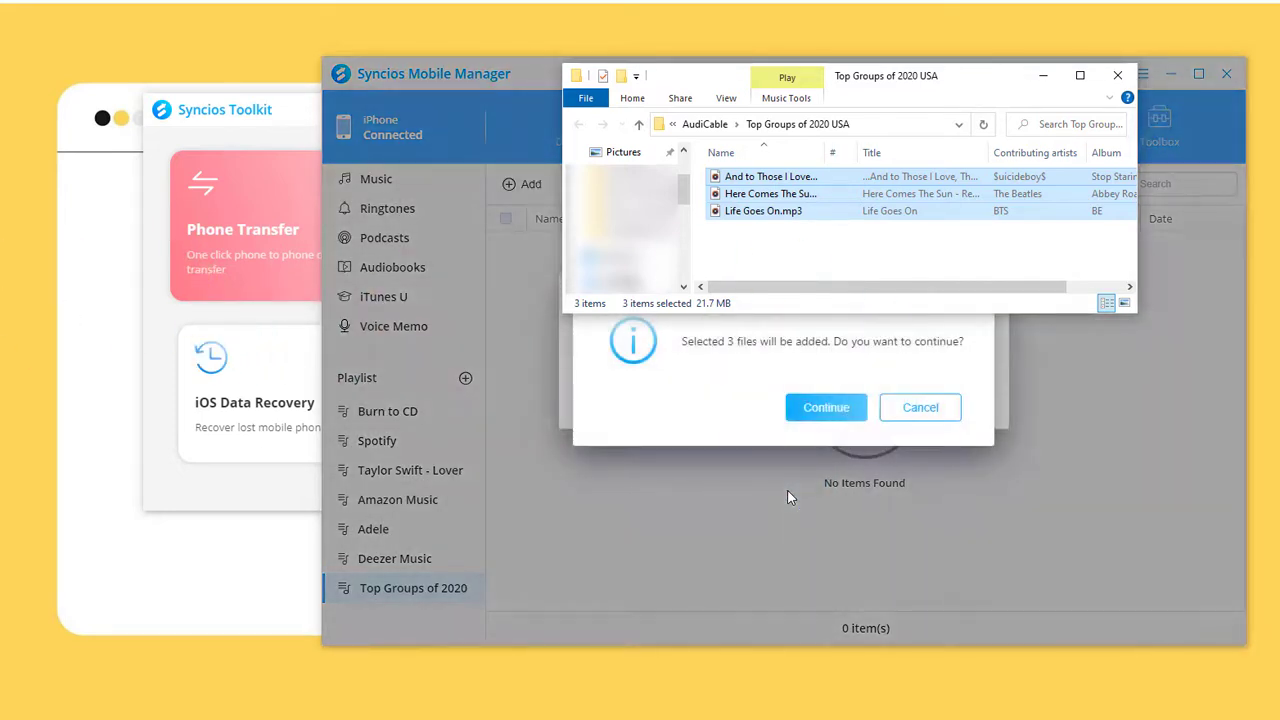
pyautogui.click(826, 407)
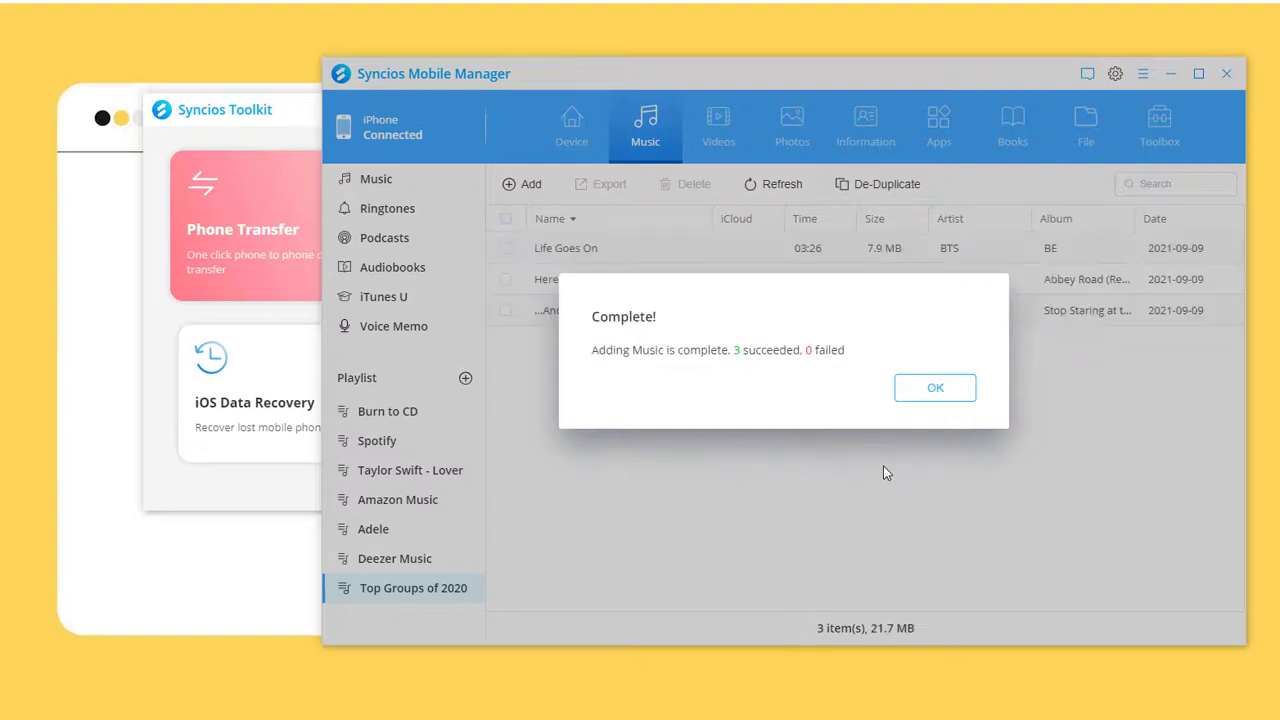
pyautogui.click(934, 387)
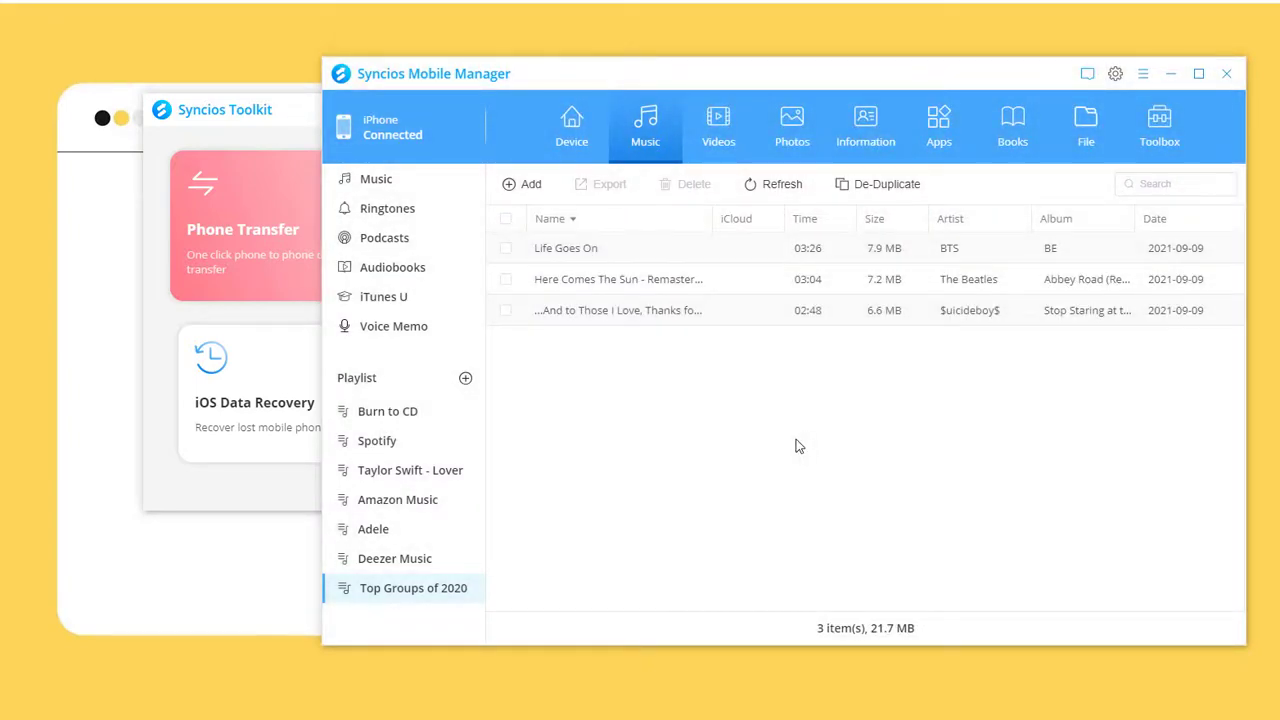
pyautogui.click(506, 248)
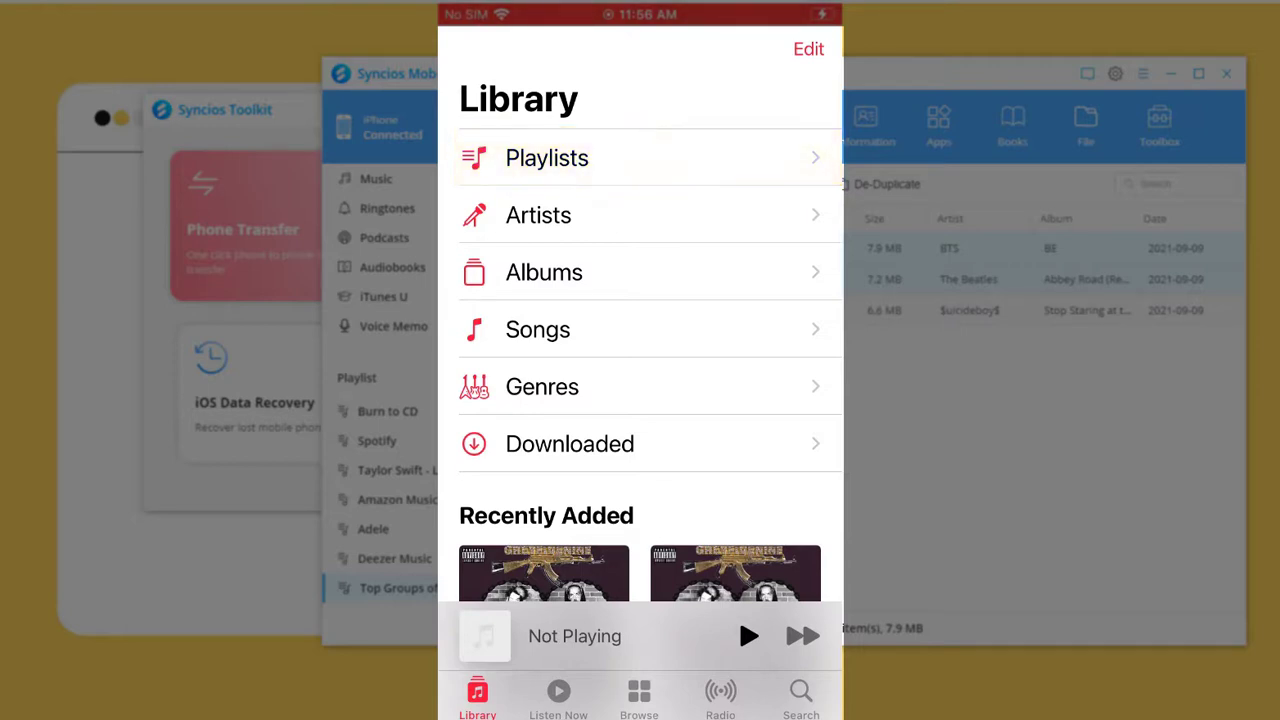
# Step: Open the 'Top Groups of 2020' playlist under Playlists to verify its three songs
pyautogui.click(547, 158)
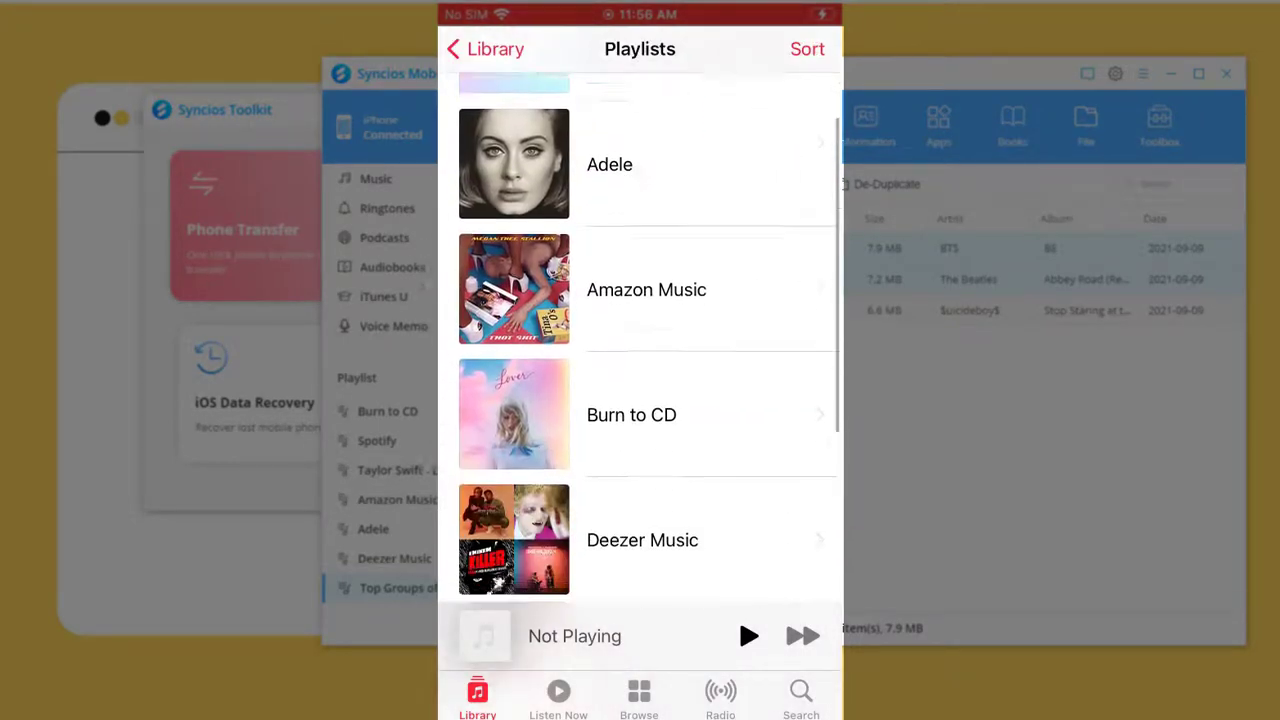
pyautogui.scroll(-3)
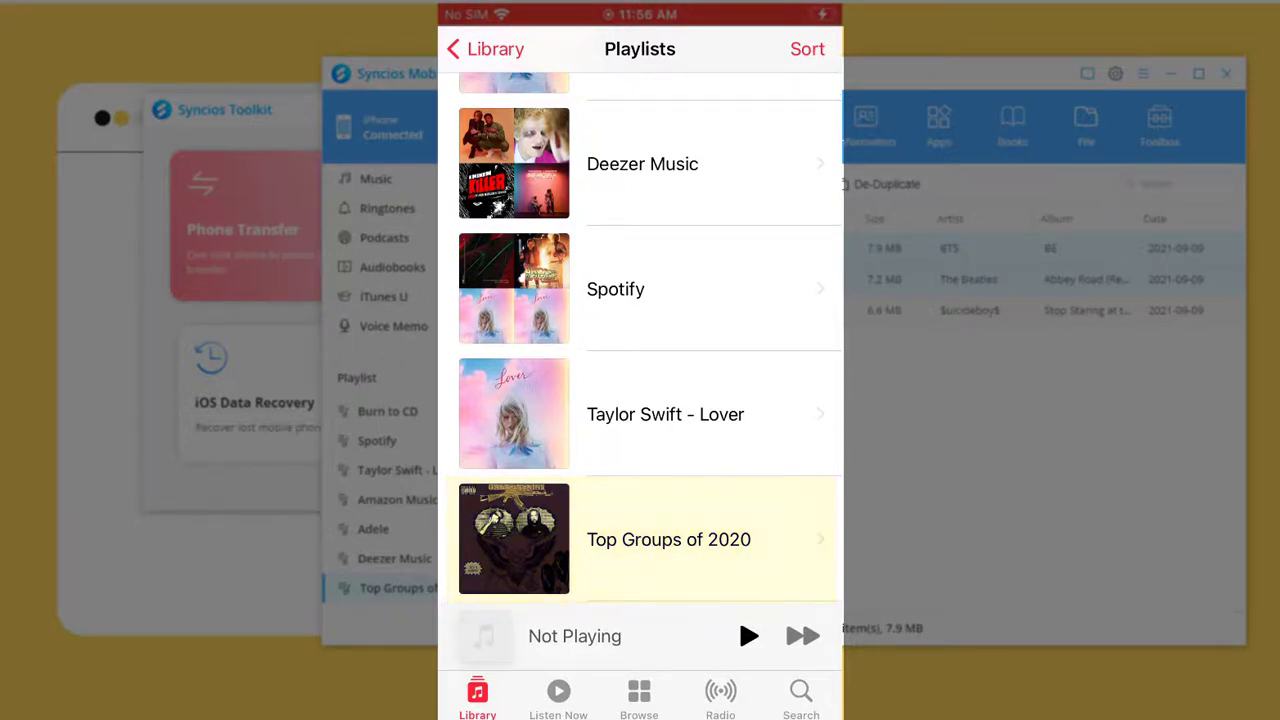
pyautogui.click(668, 539)
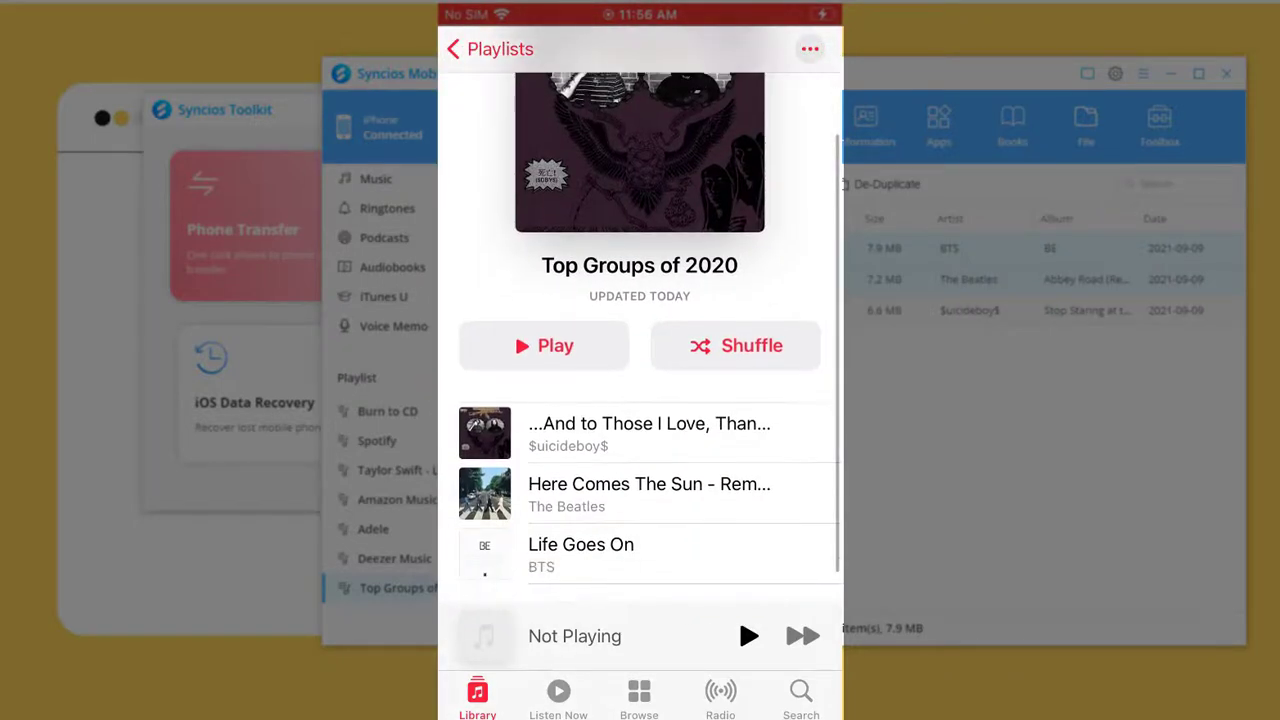
pyautogui.click(544, 345)
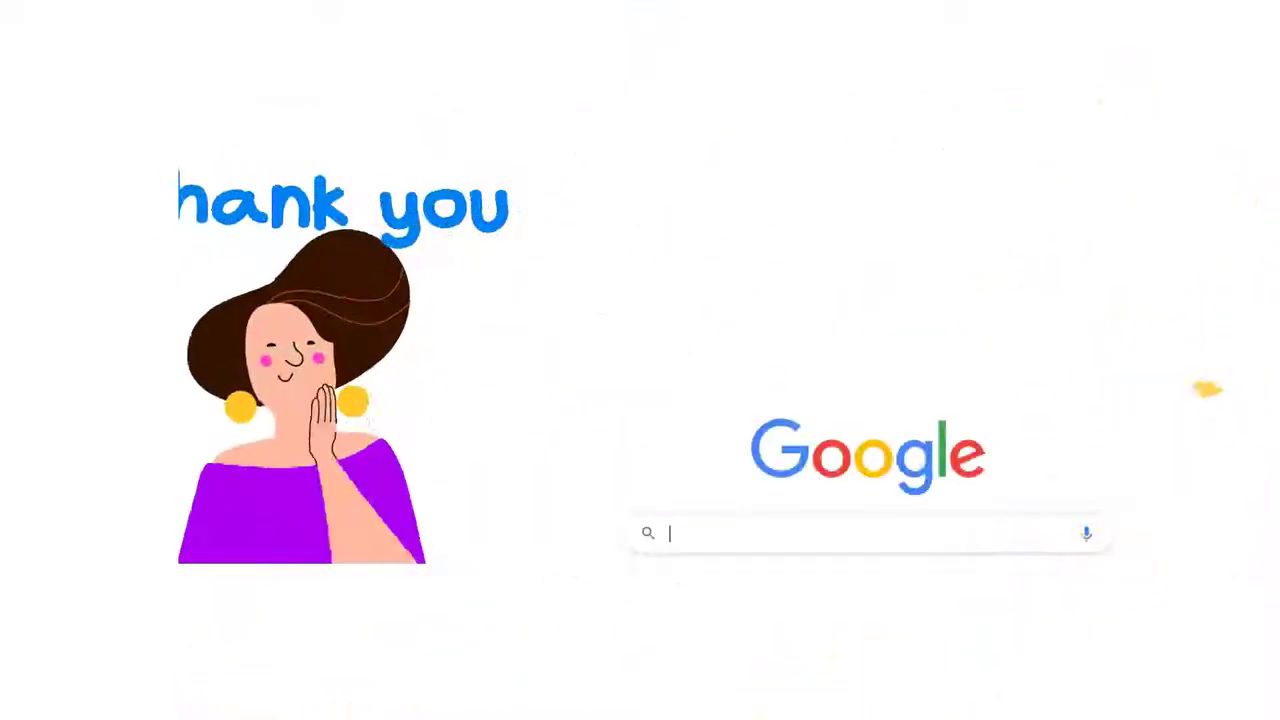
pyautogui.write('https://www.aud')
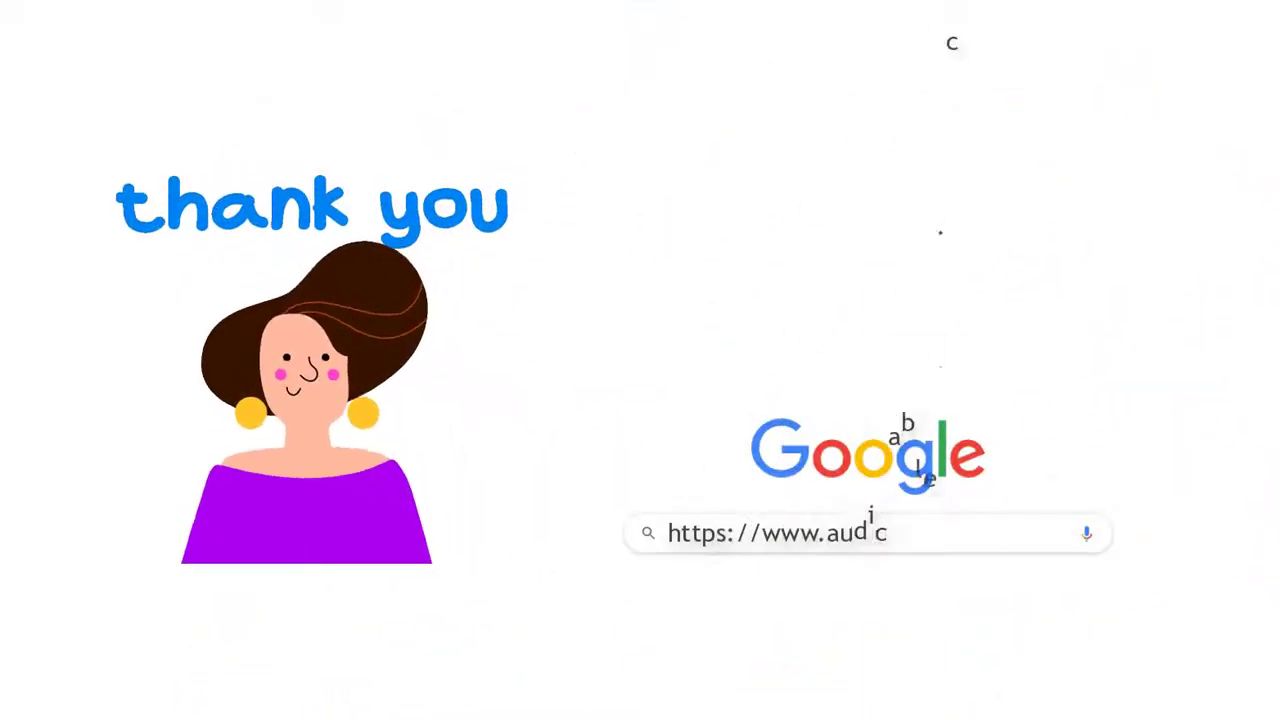